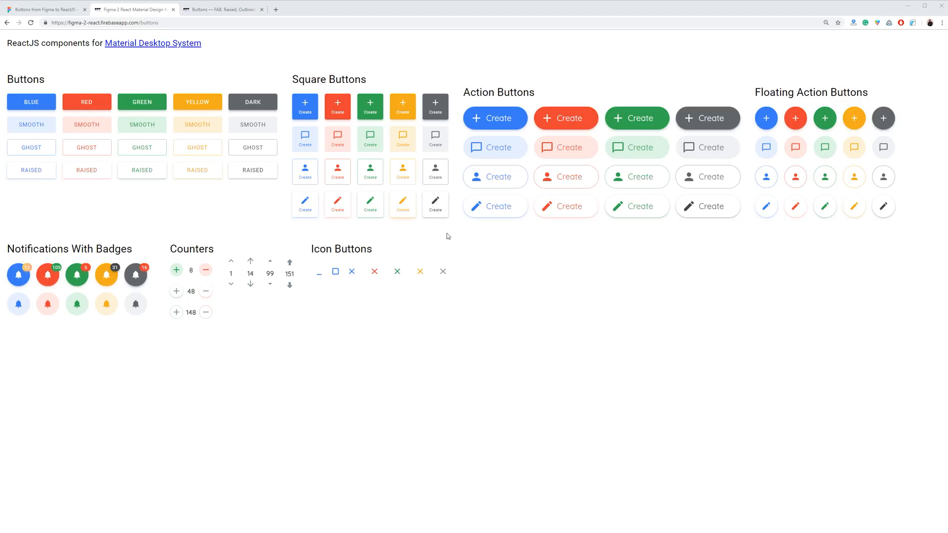
pyautogui.moveTo(434, 205)
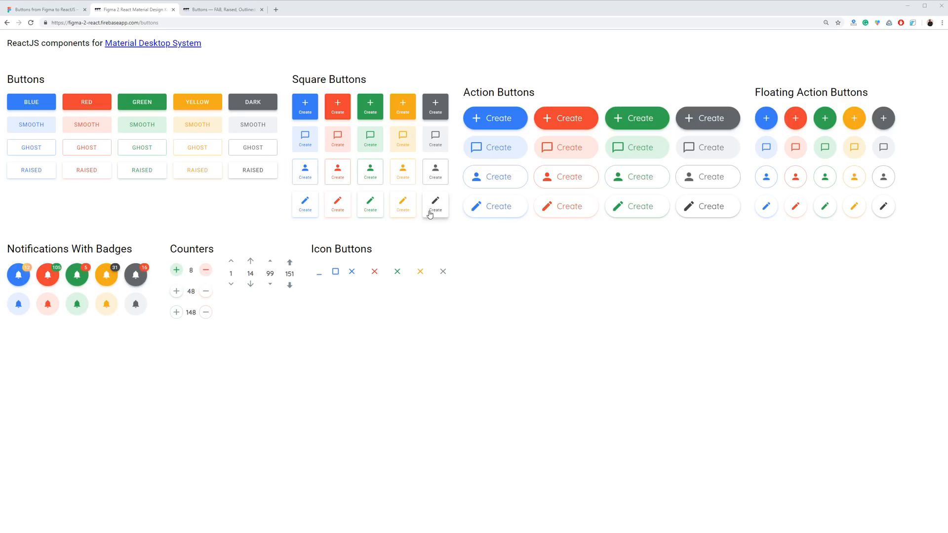
pyautogui.moveTo(427, 214)
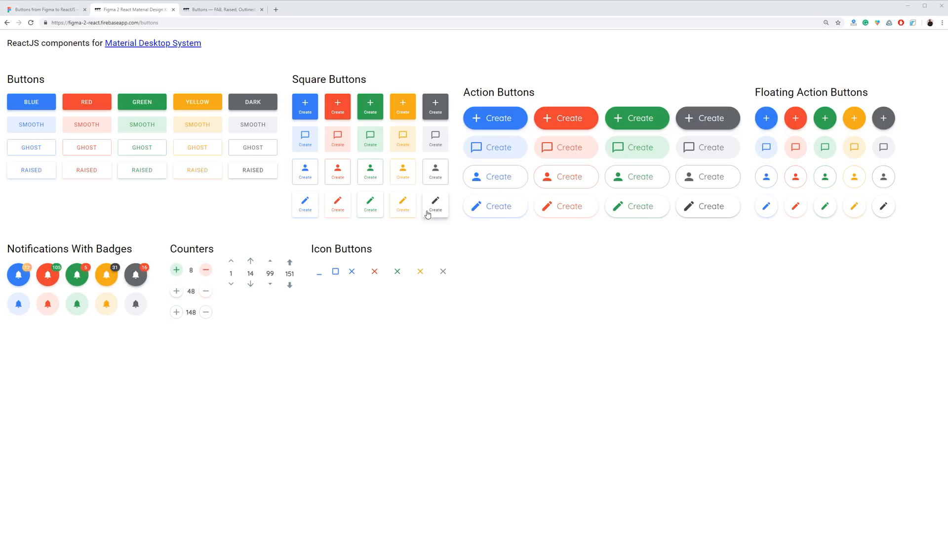
pyautogui.moveTo(483, 228)
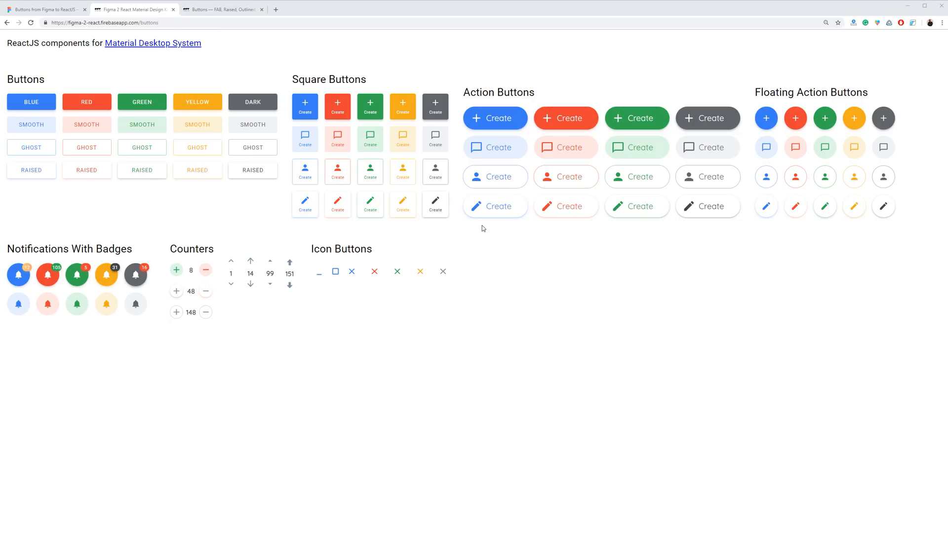
pyautogui.moveTo(544, 213)
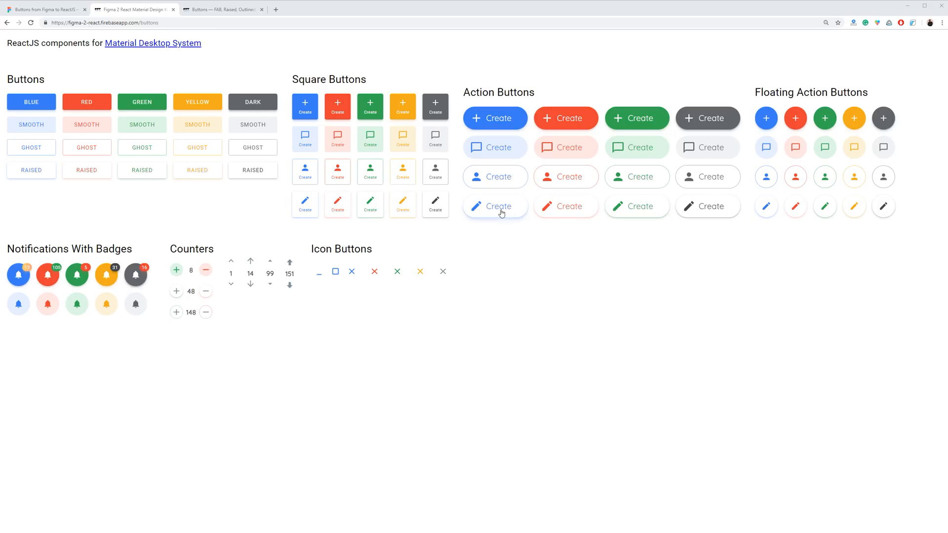
pyautogui.moveTo(206, 295)
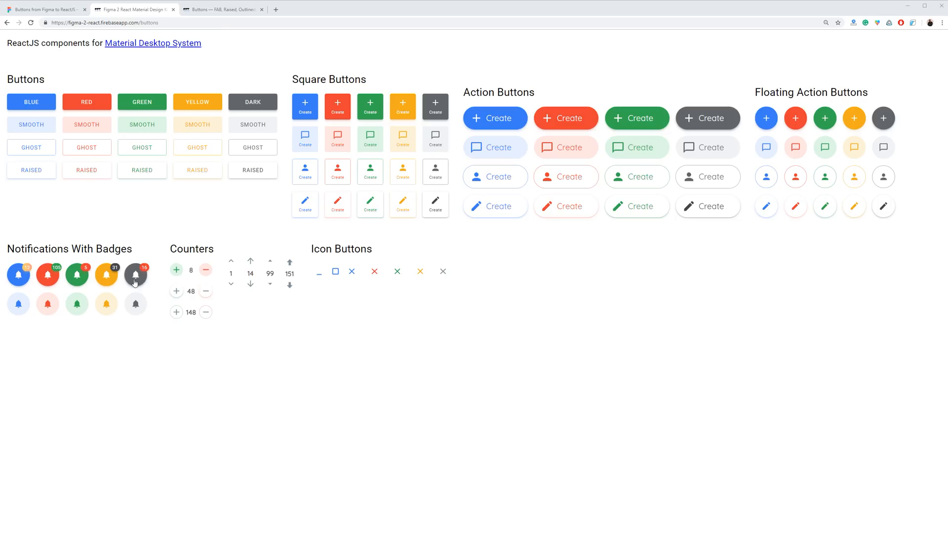
pyautogui.moveTo(283, 331)
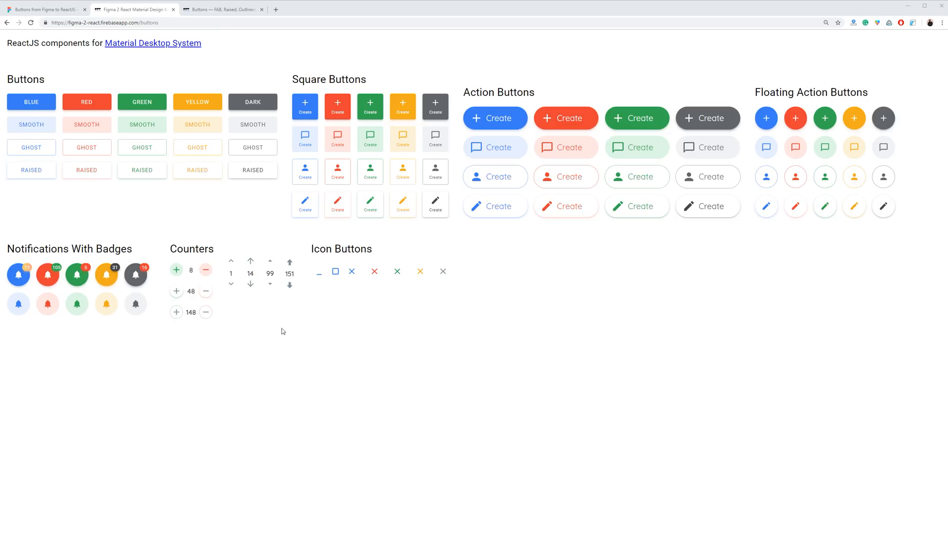
pyautogui.moveTo(278, 334)
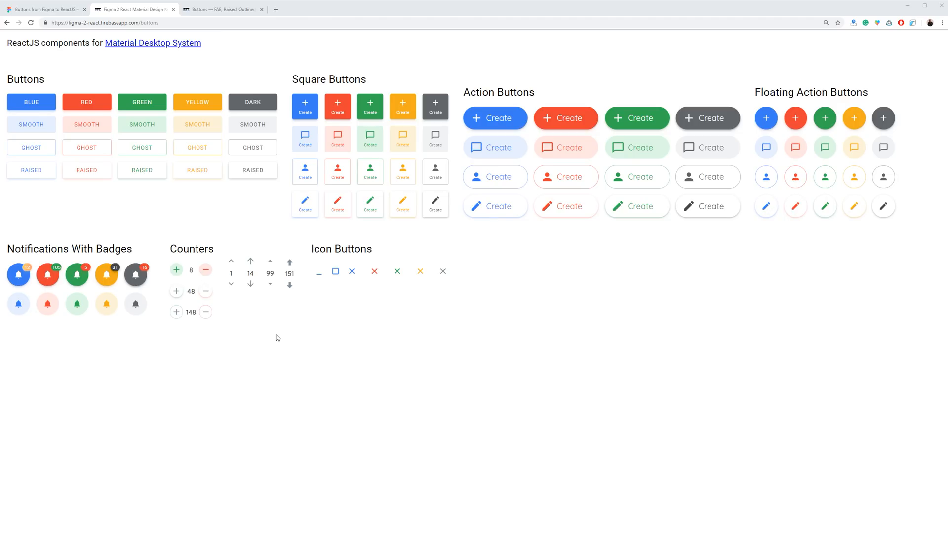
pyautogui.moveTo(377, 318)
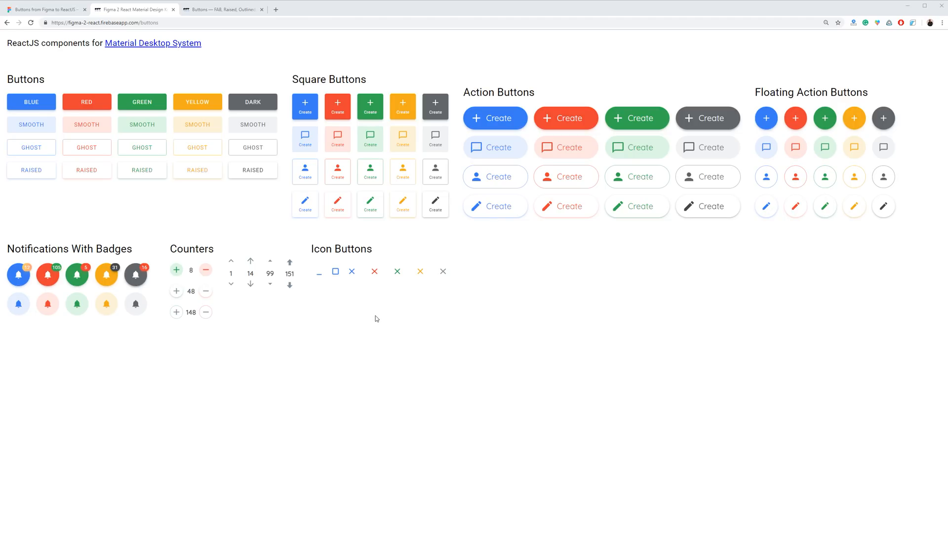
pyautogui.moveTo(244, 171)
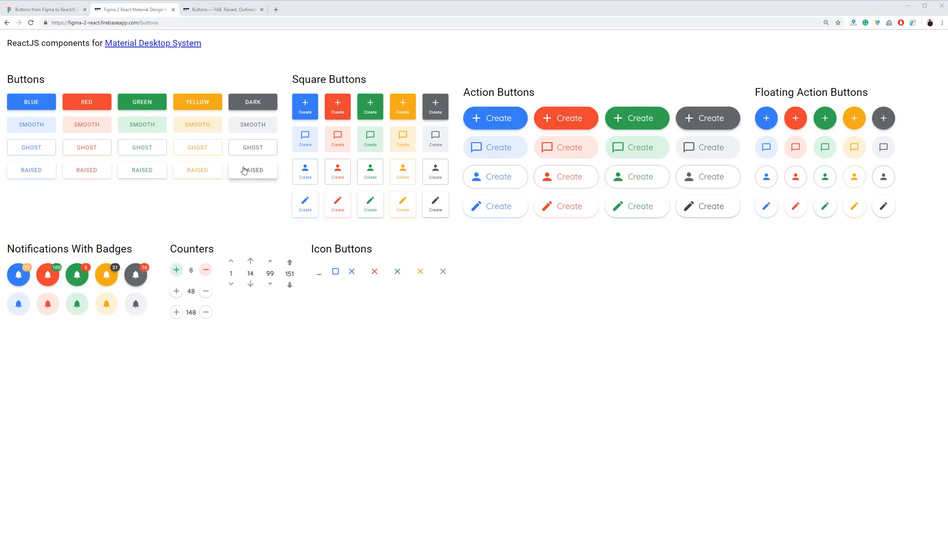
pyautogui.moveTo(332, 378)
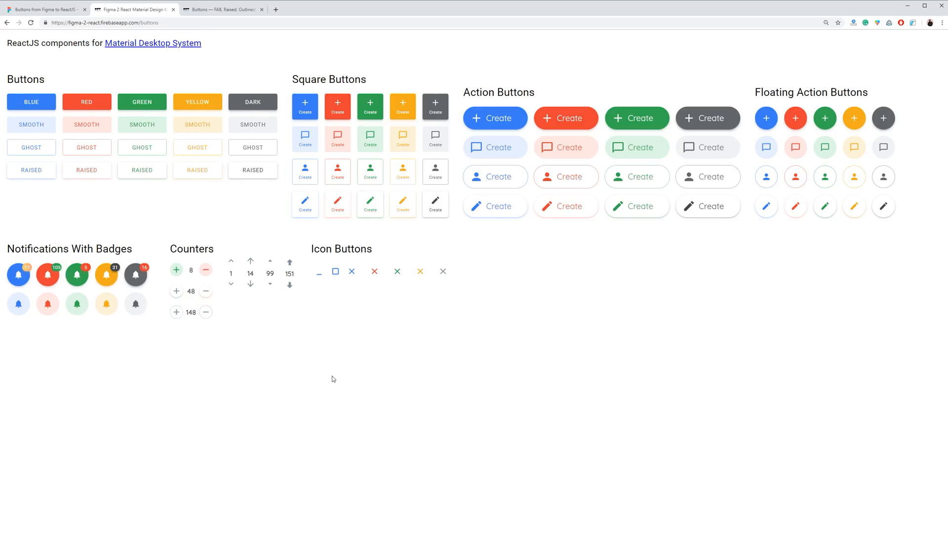
pyautogui.moveTo(343, 368)
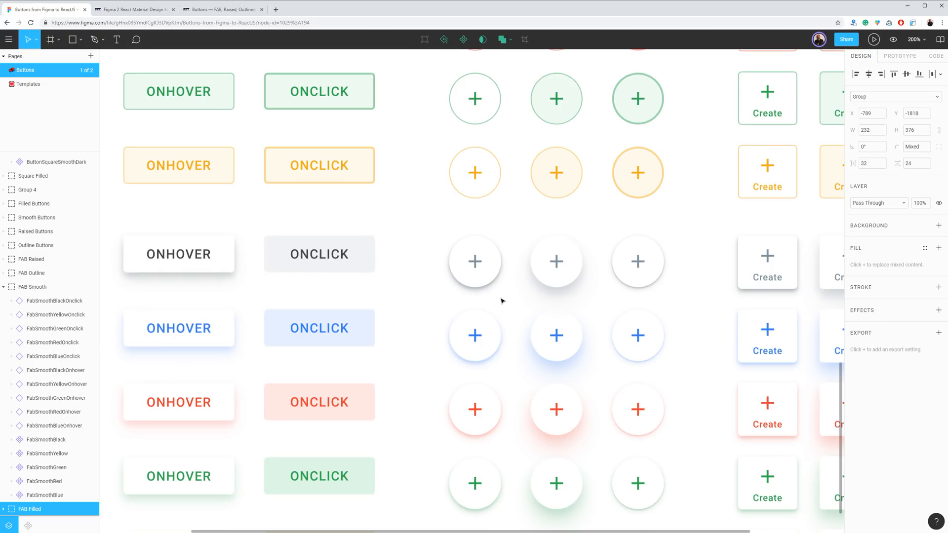
pyautogui.moveTo(509, 297)
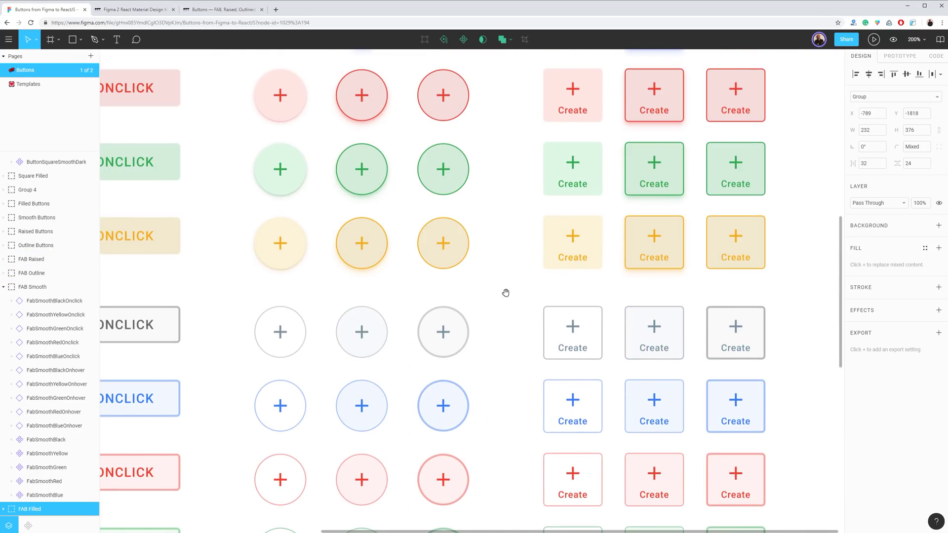
# Step: Scroll past the FAB frames, select the dark square Create button, and pan to the top filled rows
pyautogui.scroll(-3)
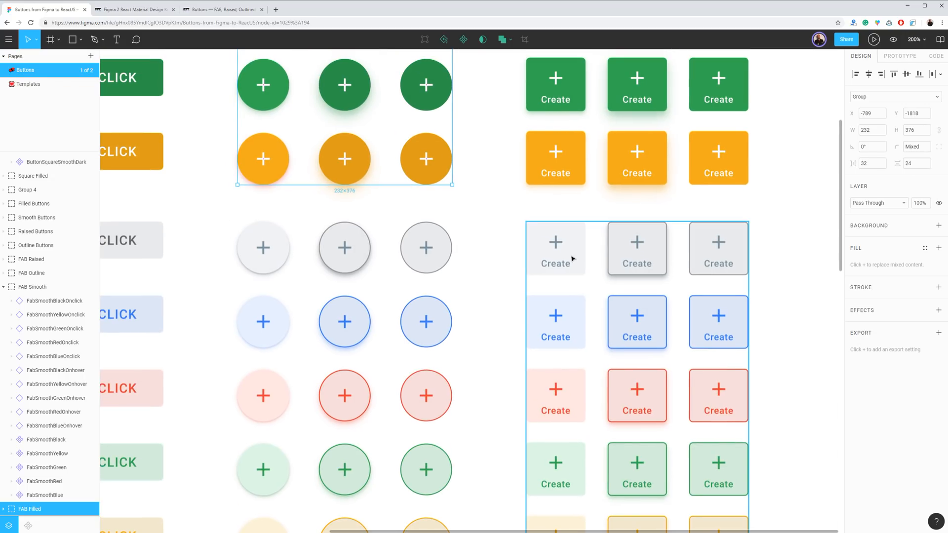
pyautogui.scroll(-3)
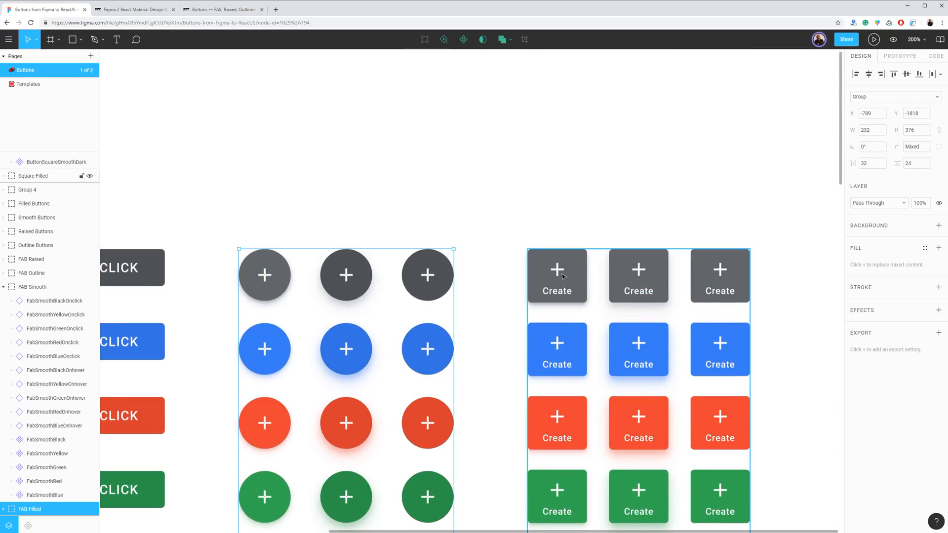
pyautogui.click(557, 275)
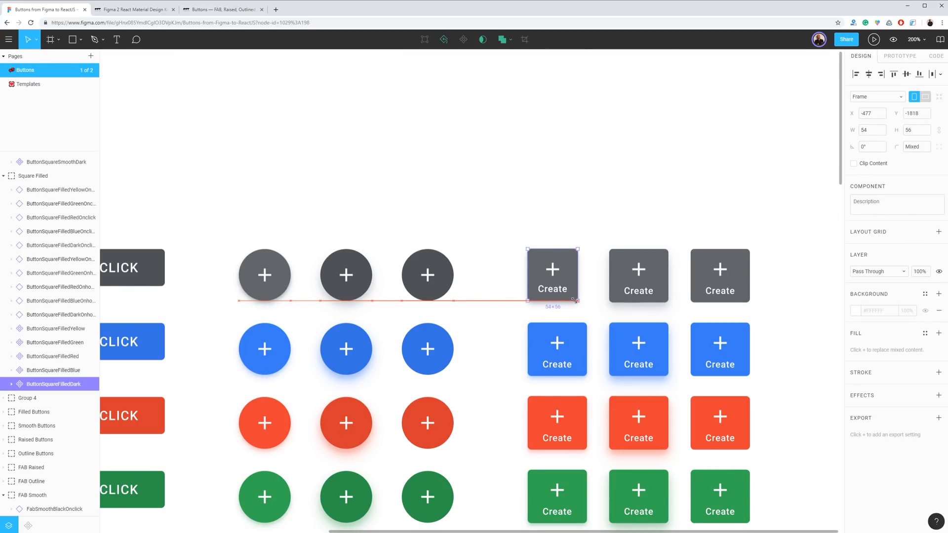
pyautogui.moveTo(577, 299); pyautogui.dragTo(586, 299)
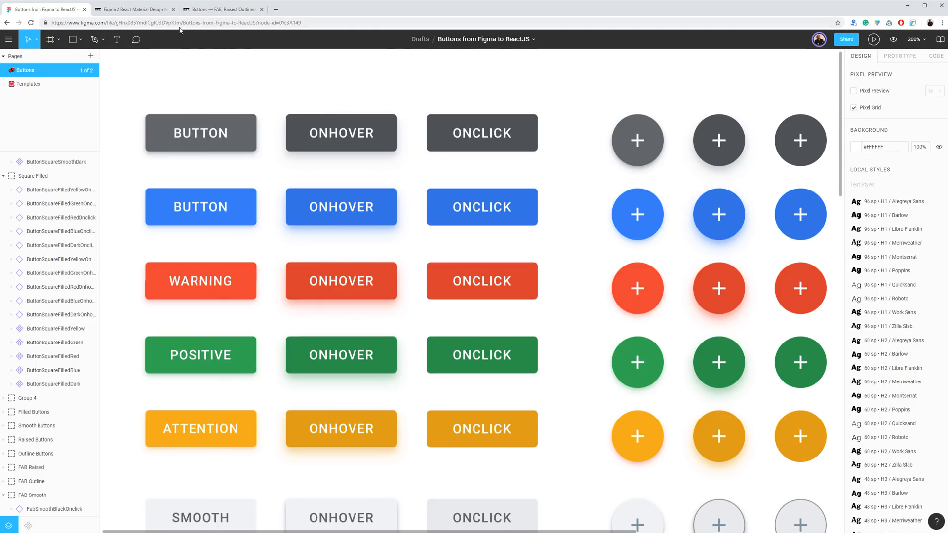
pyautogui.moveTo(341, 323)
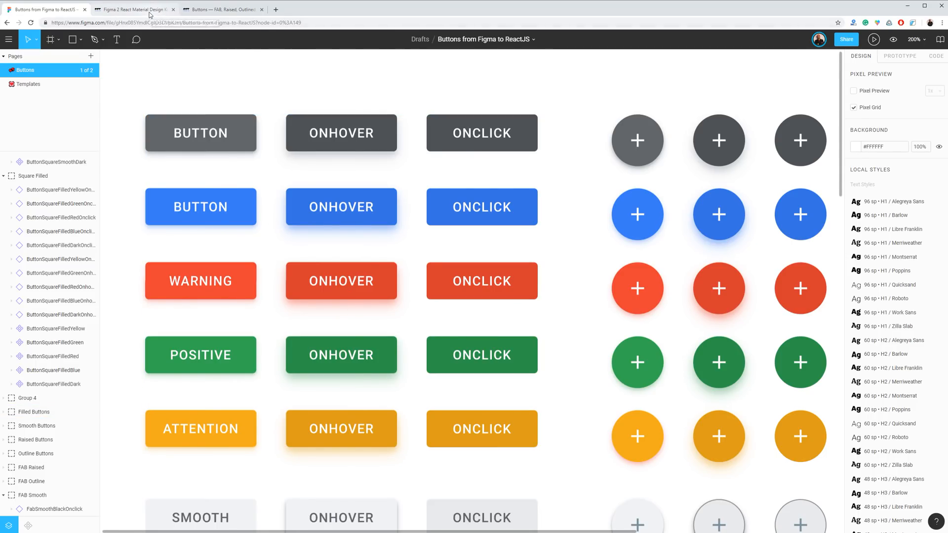
# Step: Switch to the Figma 2 React demo tab and scroll down the page
pyautogui.click(138, 10)
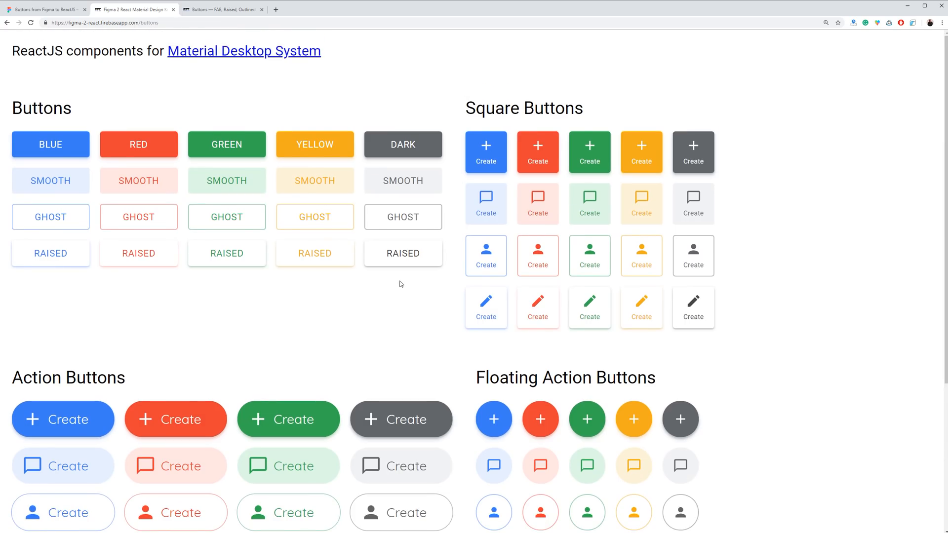
pyautogui.scroll(-3)
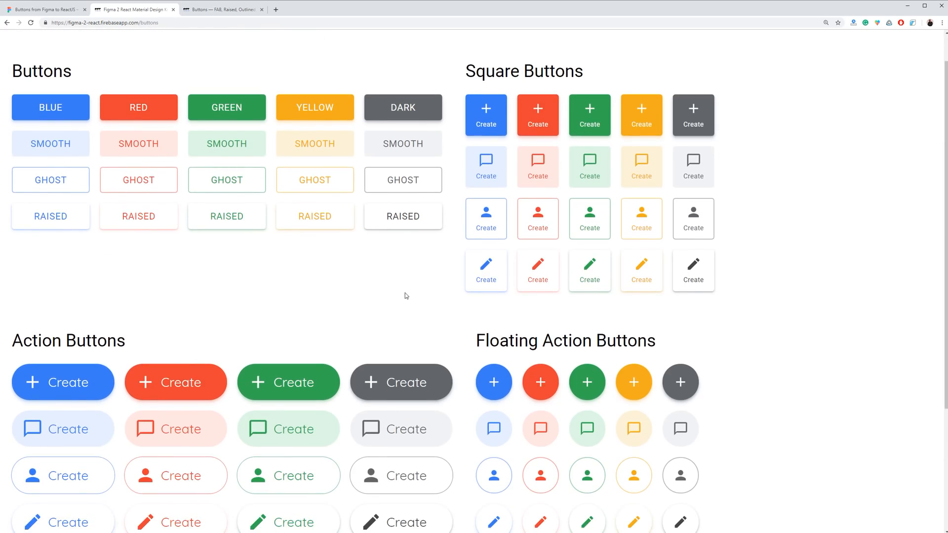
pyautogui.moveTo(404, 285)
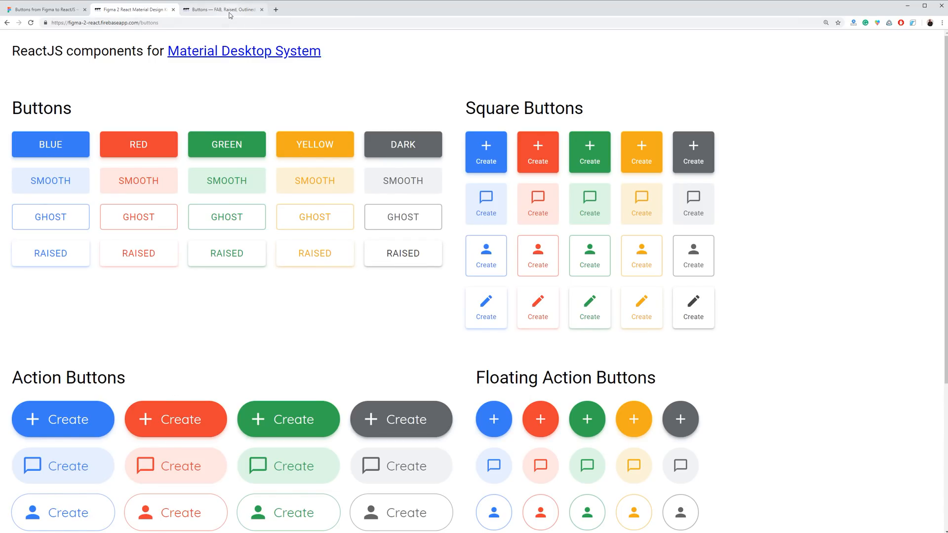
# Step: Open the React buttons docs tab and scroll through the Button and FAB-with-badge code samples
pyautogui.click(224, 9)
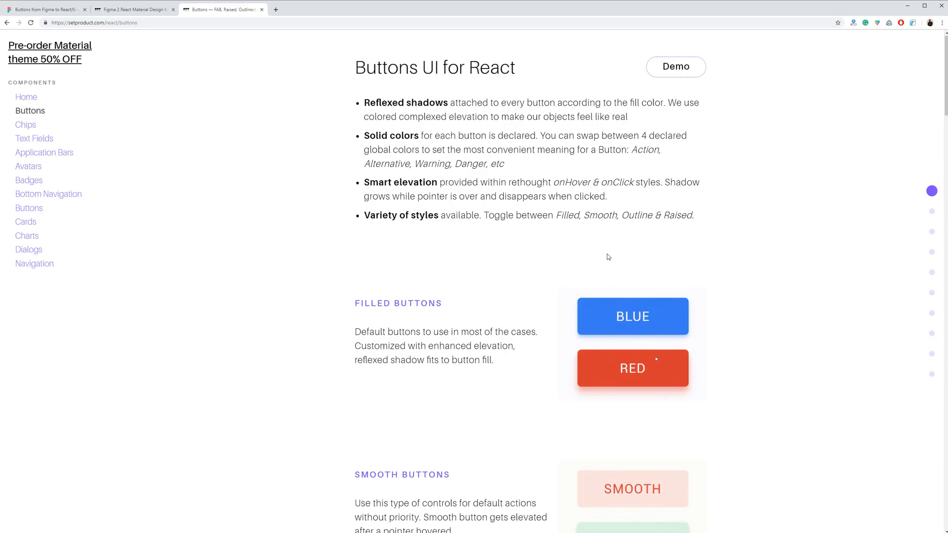
pyautogui.scroll(-3)
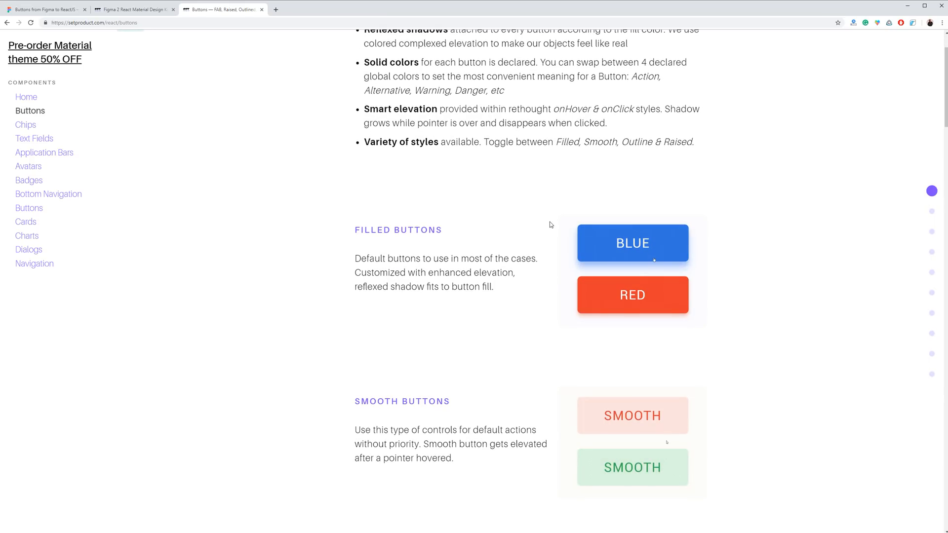
pyautogui.scroll(-3)
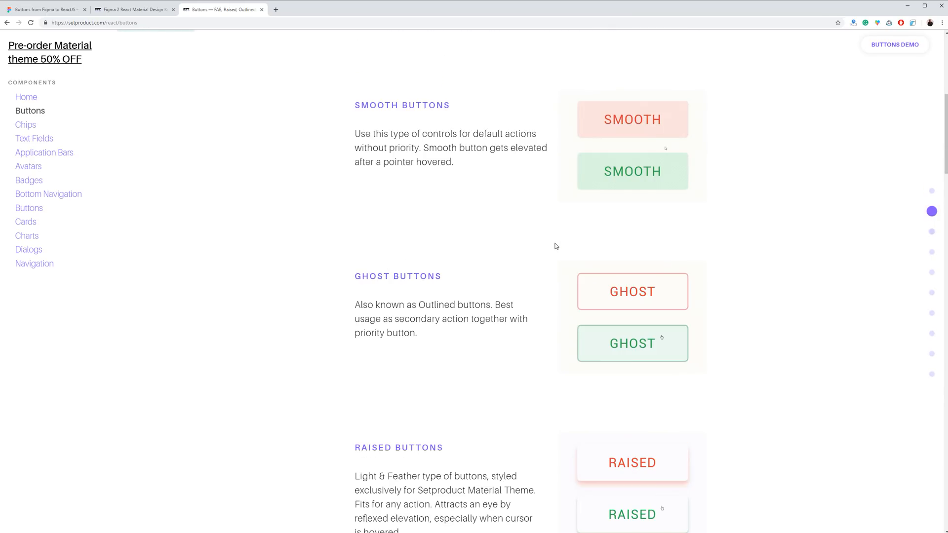
pyautogui.scroll(-3)
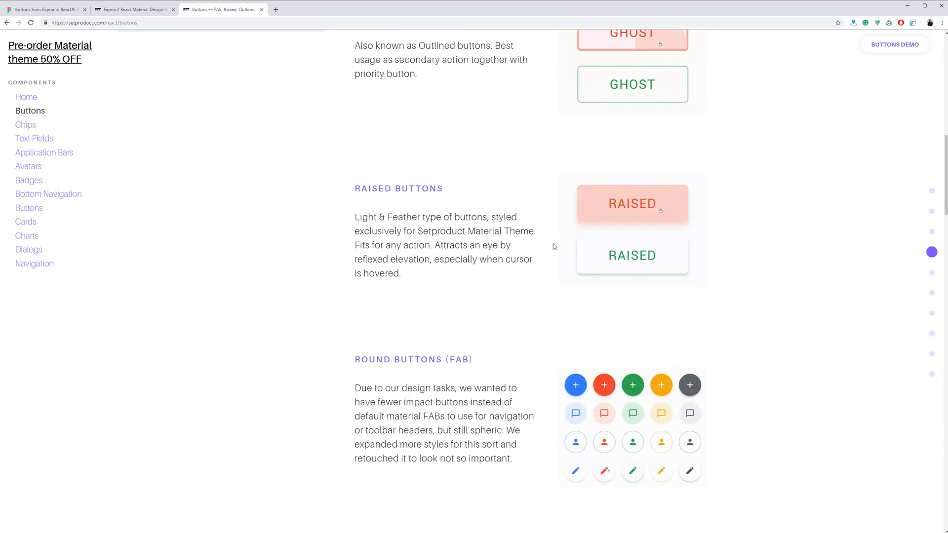
pyautogui.scroll(-3)
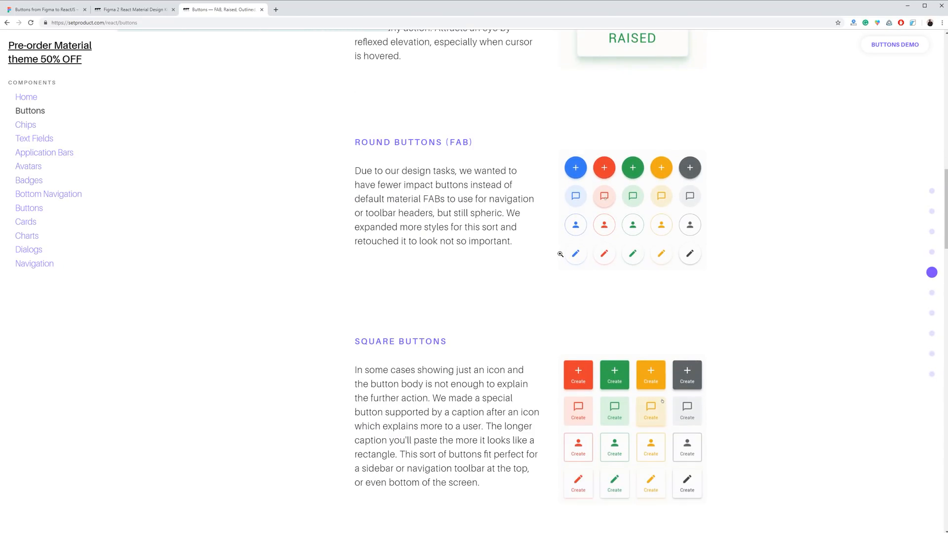
pyautogui.scroll(-3)
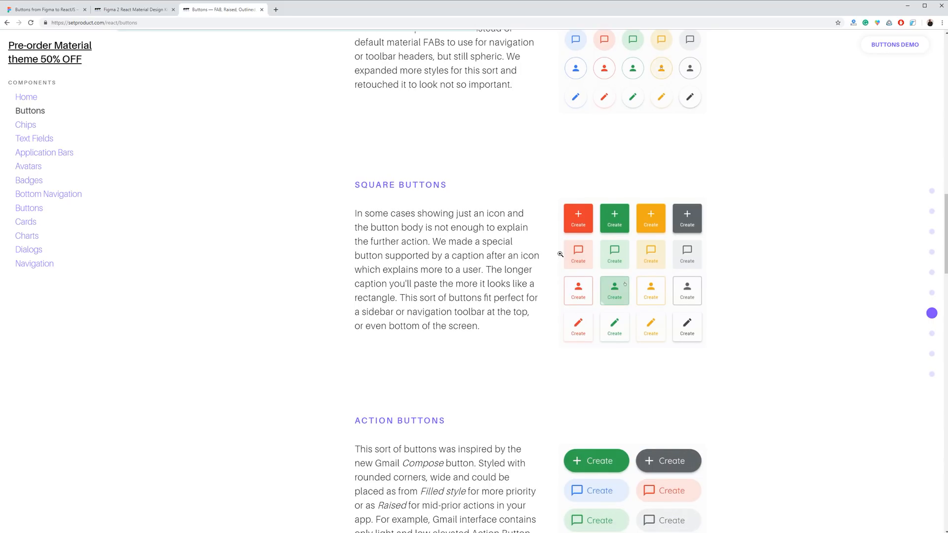
pyautogui.scroll(-3)
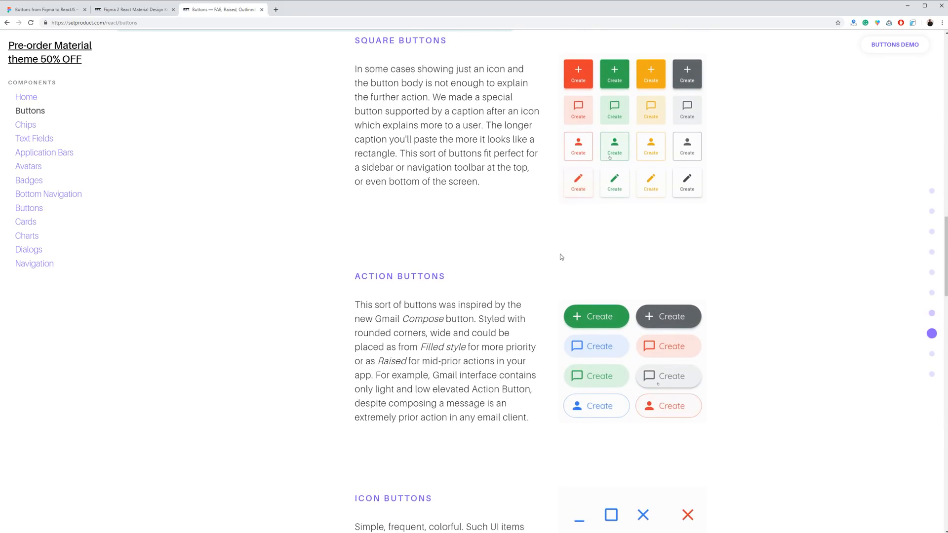
pyautogui.scroll(-3)
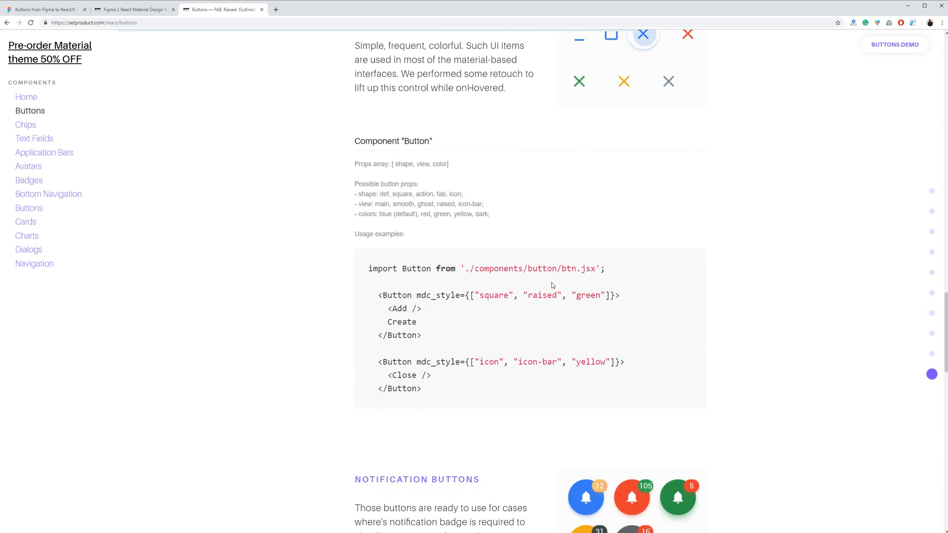
pyautogui.scroll(-3)
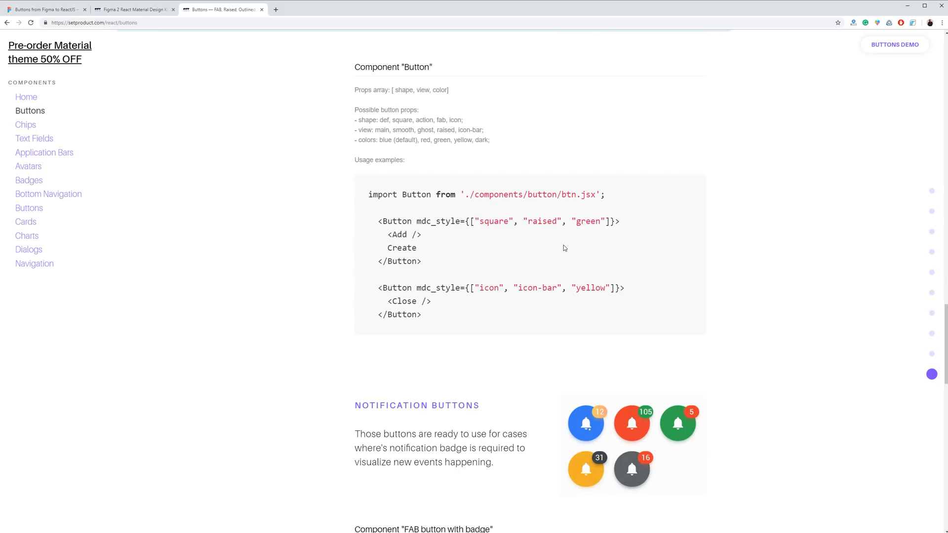
pyautogui.scroll(-3)
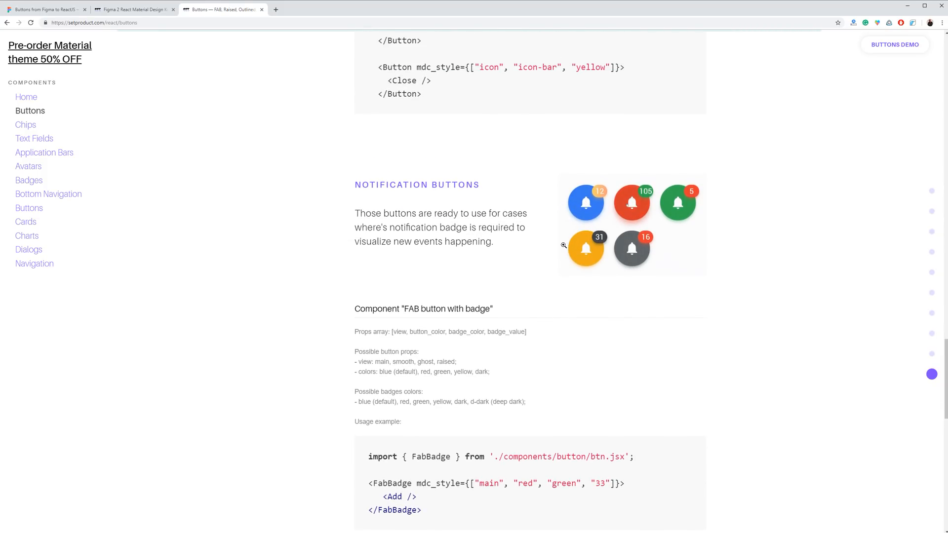
pyautogui.scroll(-3)
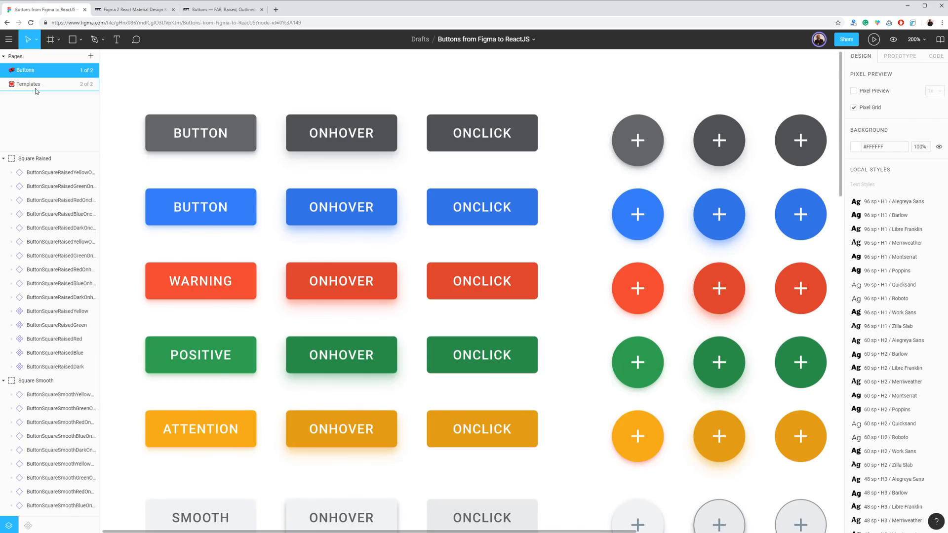
# Step: On the Templates page, drag the dark Finance trading frame from 1440 to about 1811 px wide
pyautogui.click(28, 83)
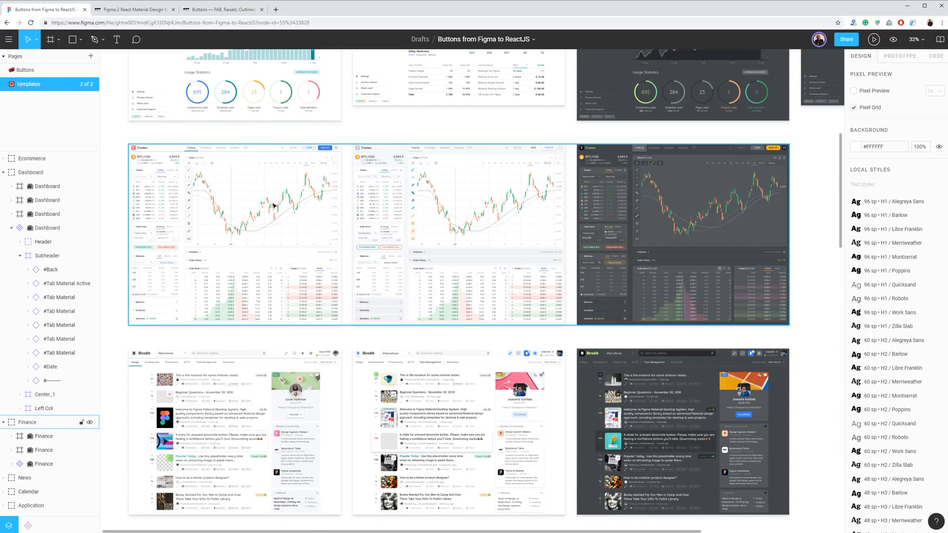
pyautogui.moveTo(301, 230)
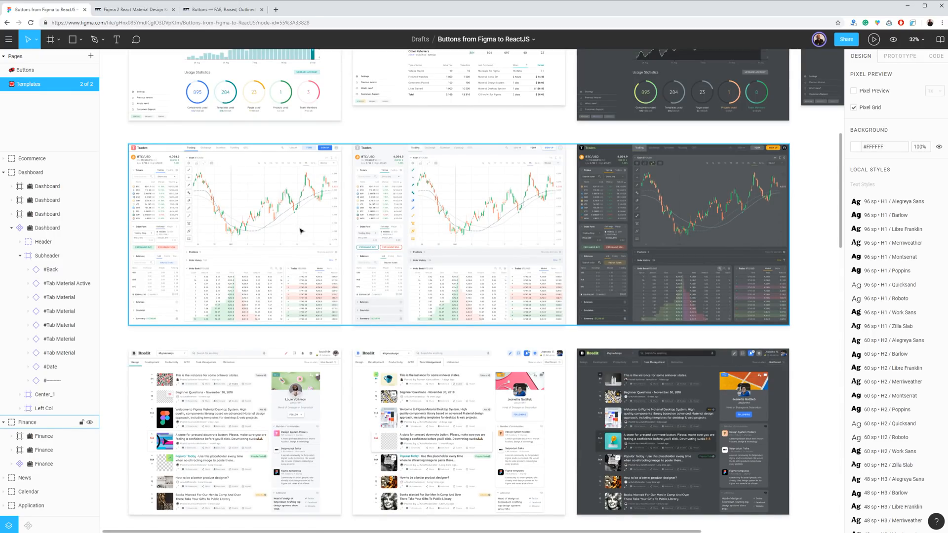
pyautogui.moveTo(322, 245)
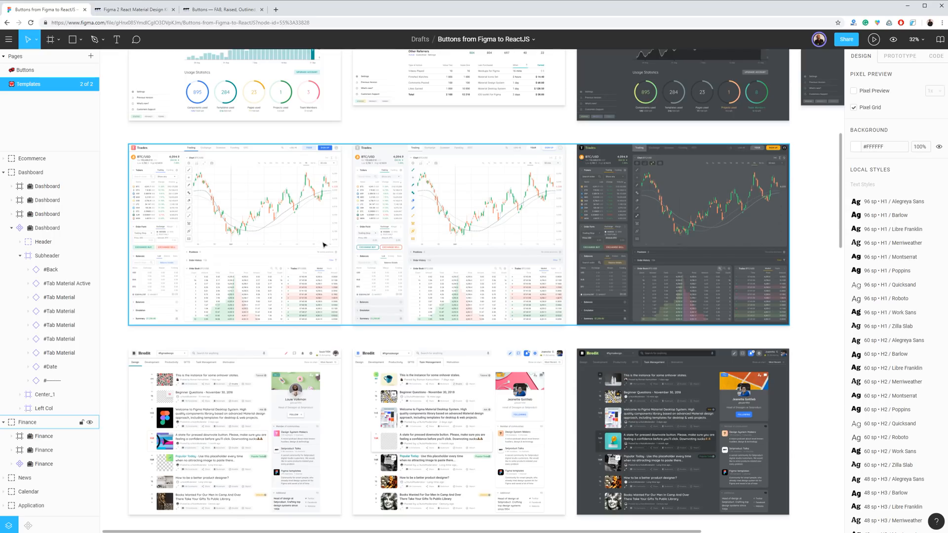
pyautogui.scroll(-3)
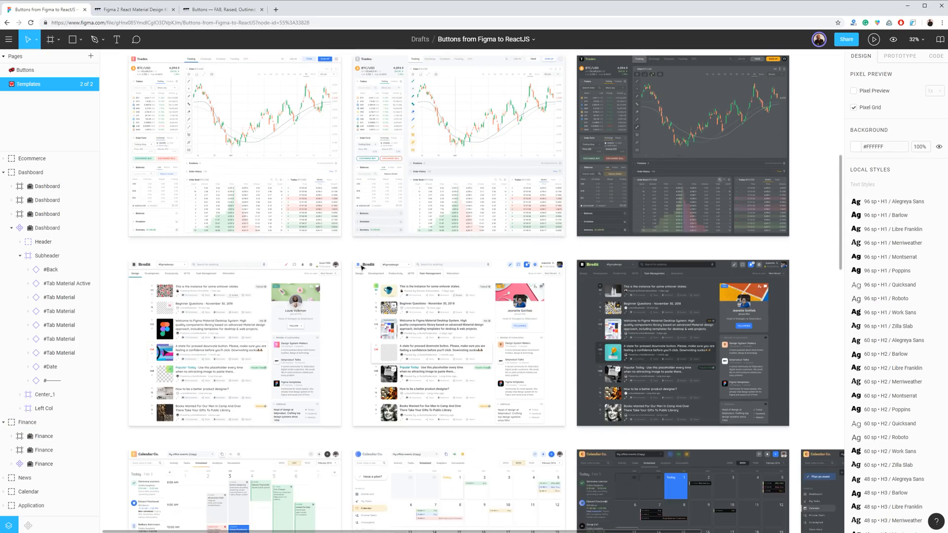
pyautogui.scroll(-3)
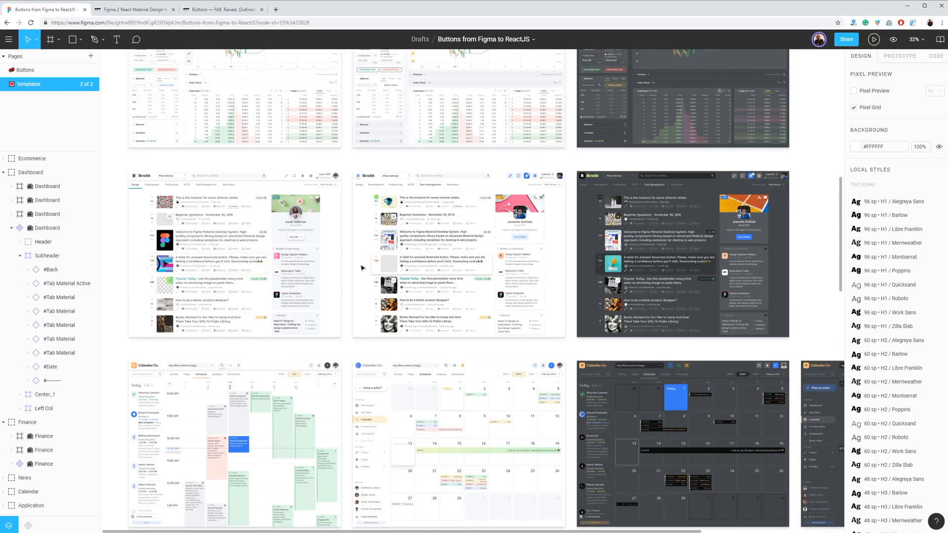
pyautogui.scroll(-3)
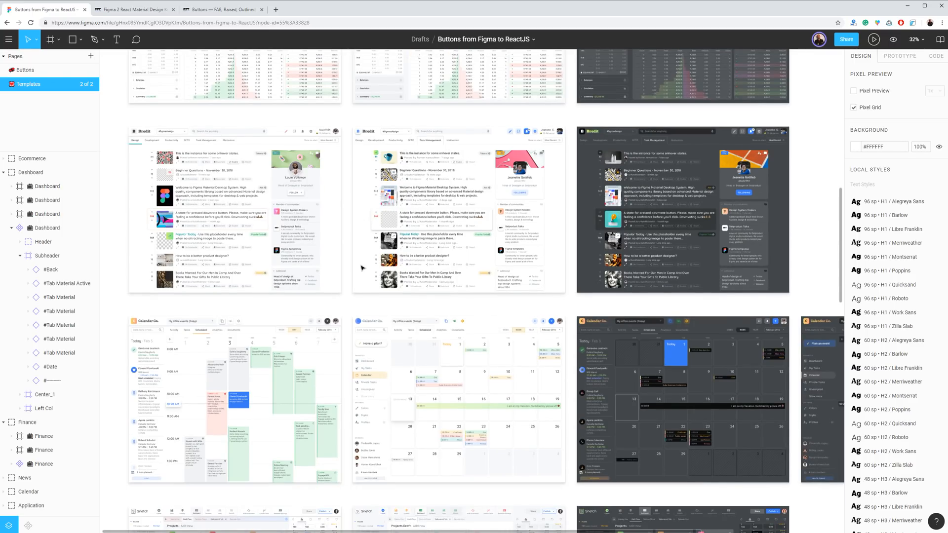
pyautogui.scroll(-3)
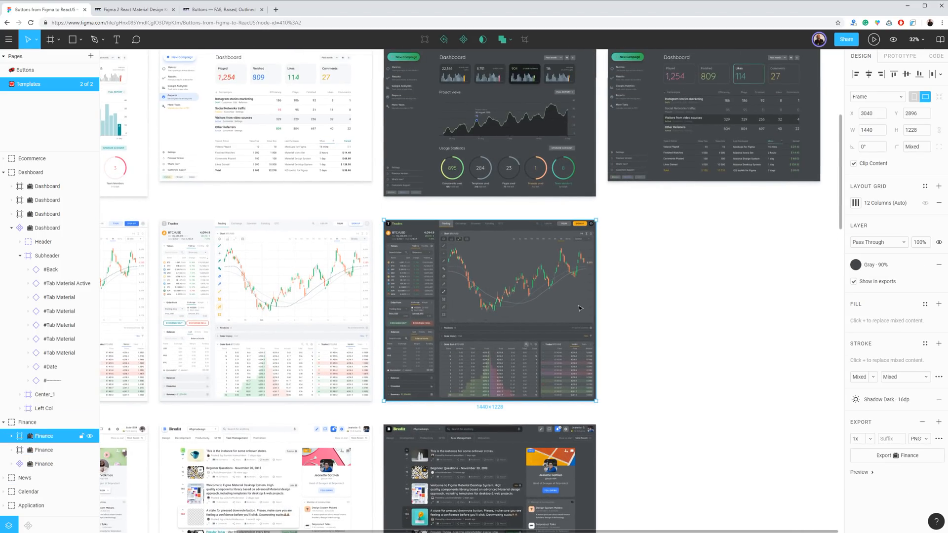
pyautogui.moveTo(596, 312); pyautogui.dragTo(652, 312)
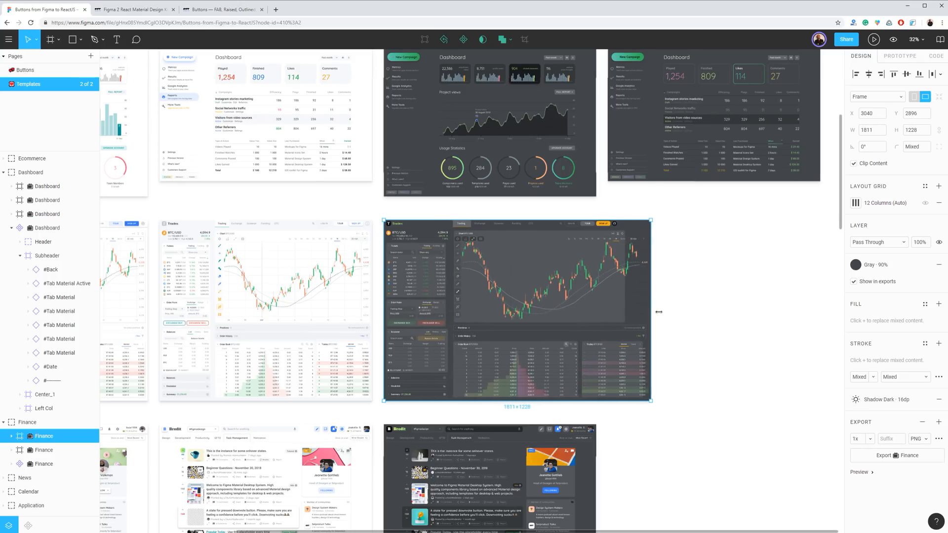
pyautogui.moveTo(651, 313); pyautogui.dragTo(635, 312)
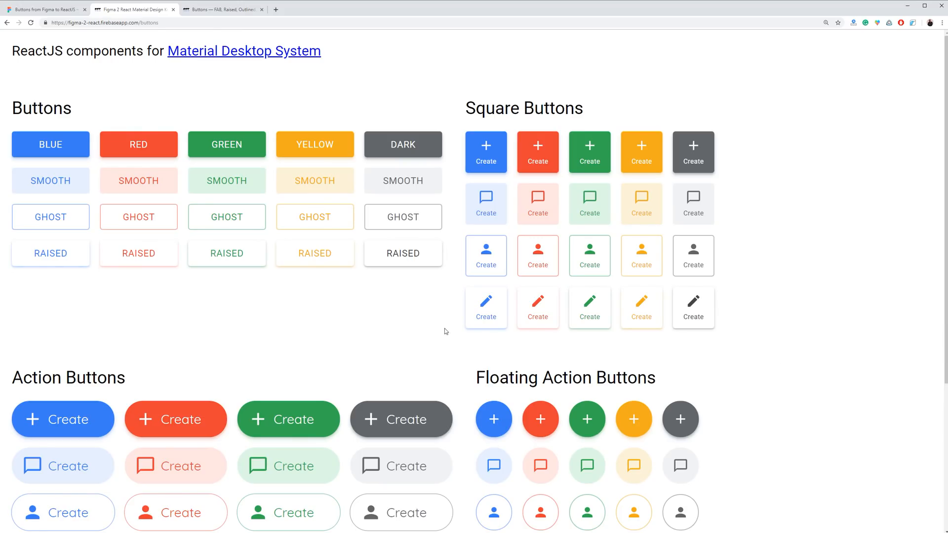
pyautogui.moveTo(284, 304)
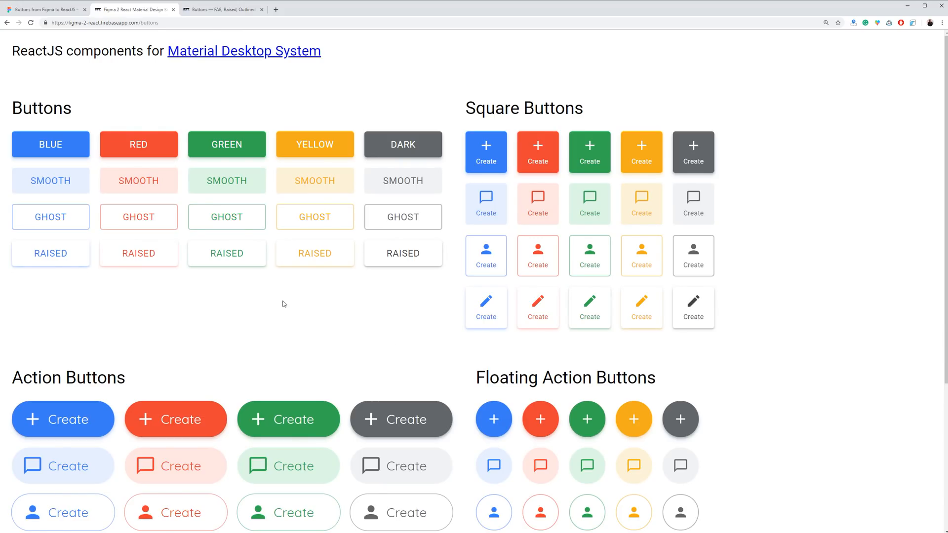
pyautogui.moveTo(318, 257)
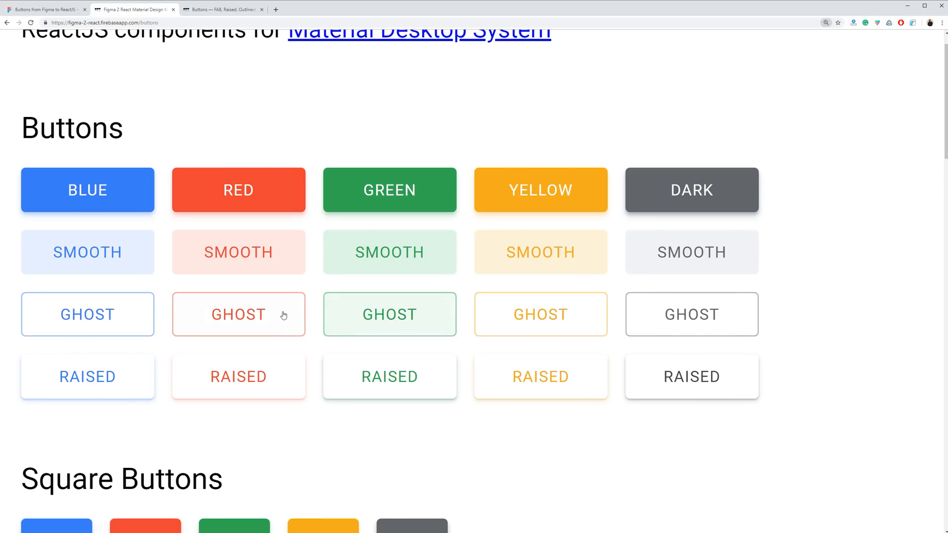
pyautogui.moveTo(235, 195)
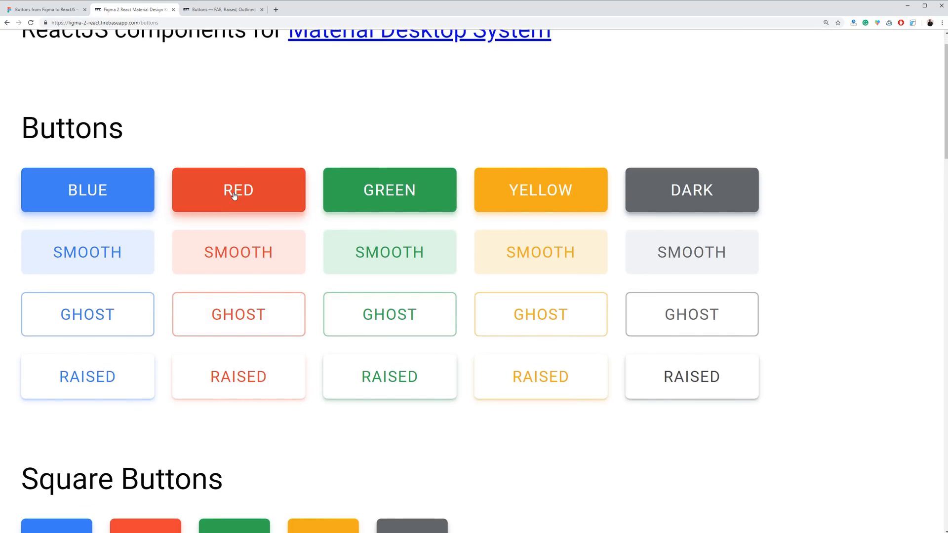
pyautogui.moveTo(529, 185)
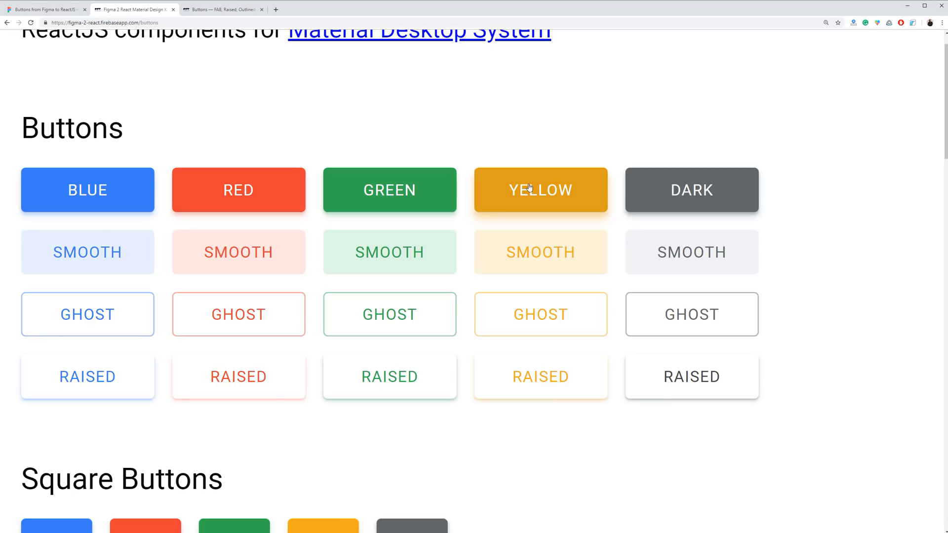
pyautogui.moveTo(550, 256)
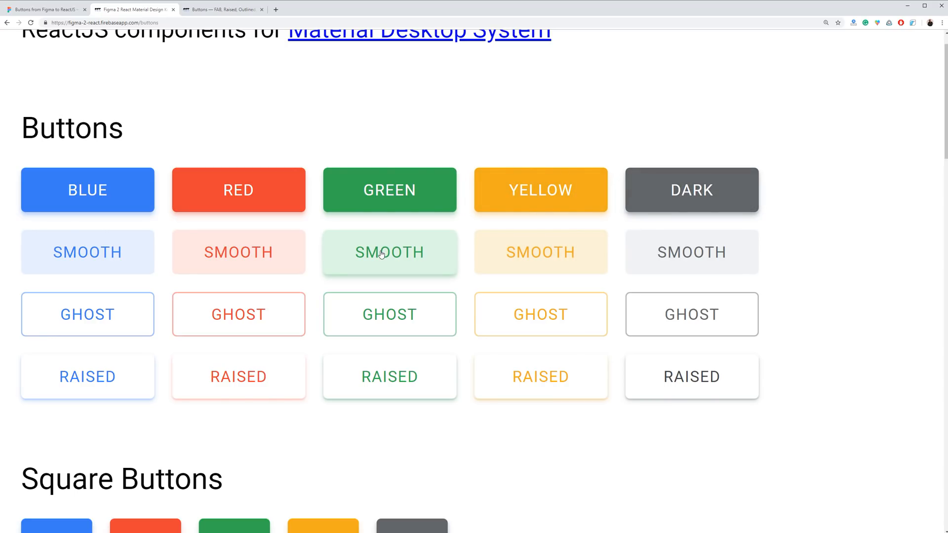
pyautogui.moveTo(105, 254)
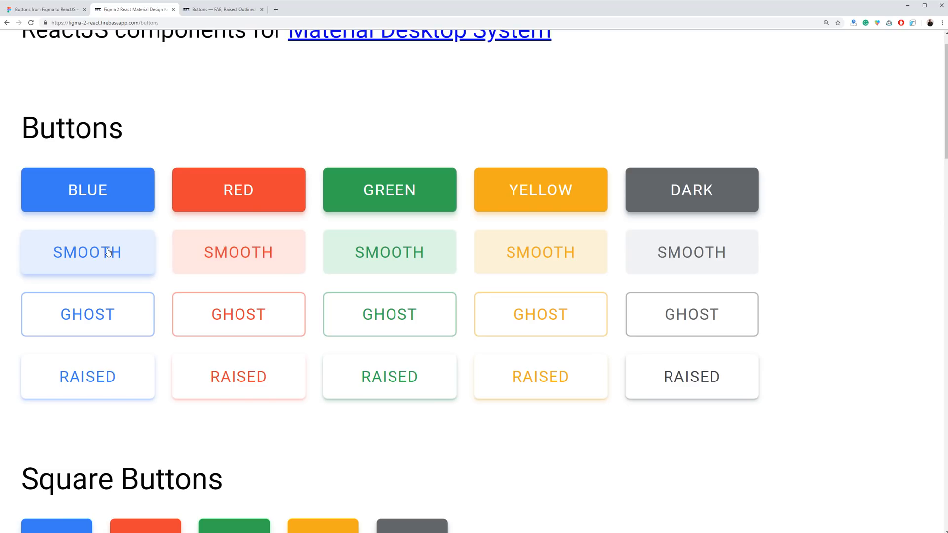
pyautogui.moveTo(237, 264)
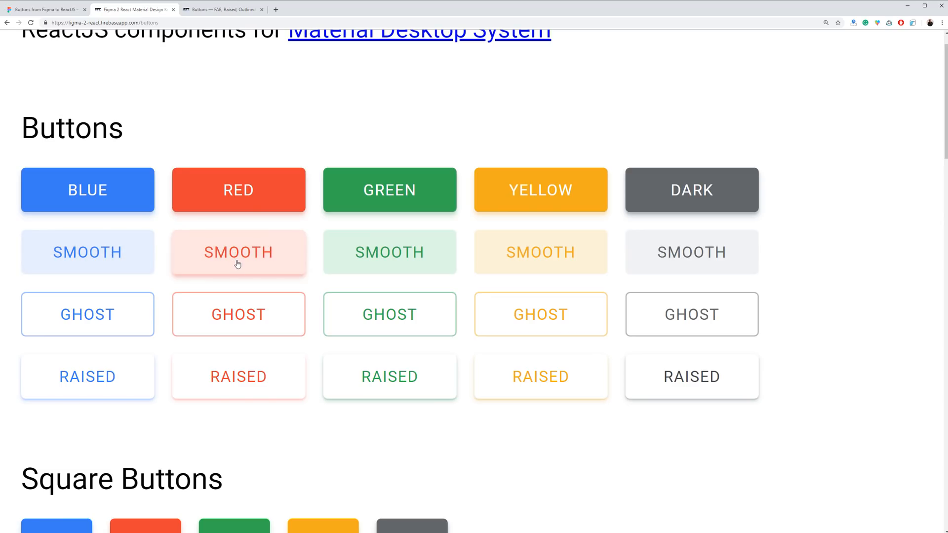
pyautogui.moveTo(238, 319)
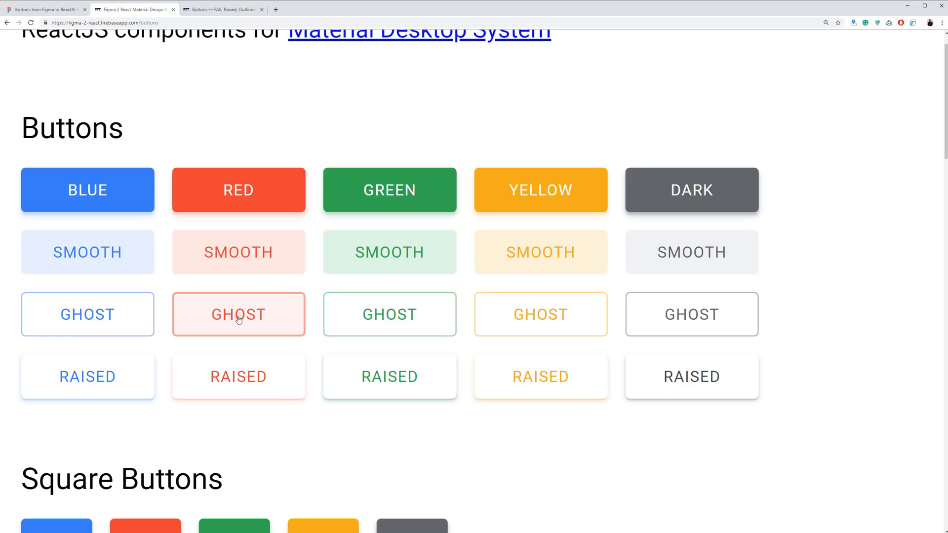
pyautogui.moveTo(404, 371)
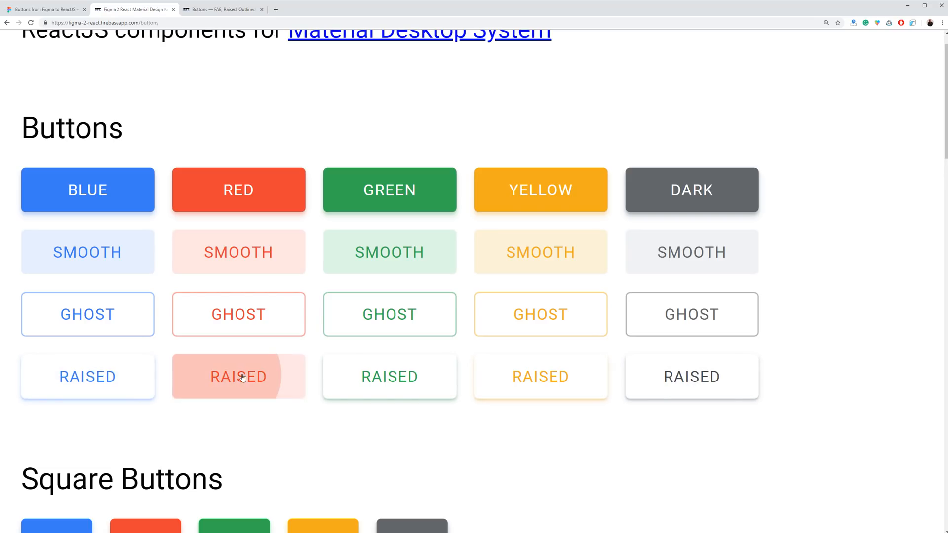
pyautogui.moveTo(514, 385)
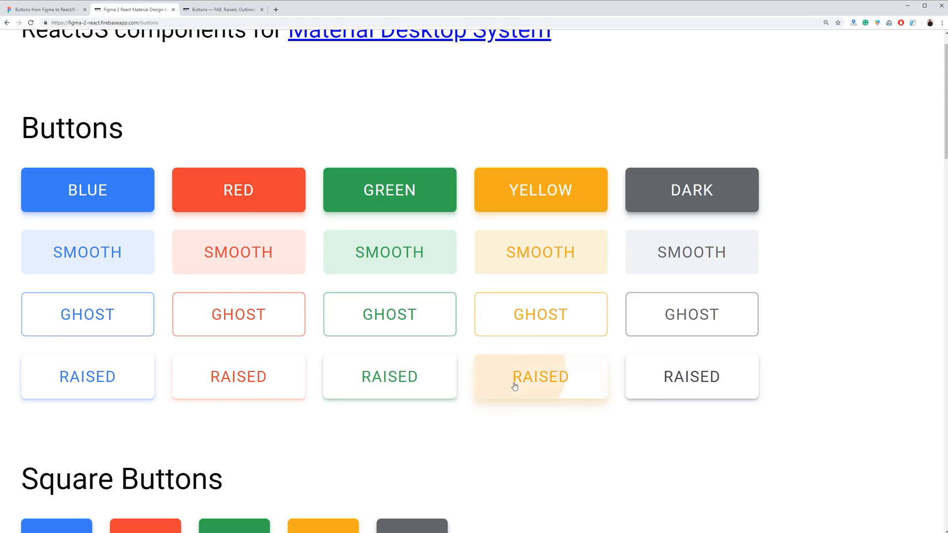
# Step: Scroll down to the Action Buttons grid of filled, tinted, outlined and raised Create buttons
pyautogui.scroll(-3)
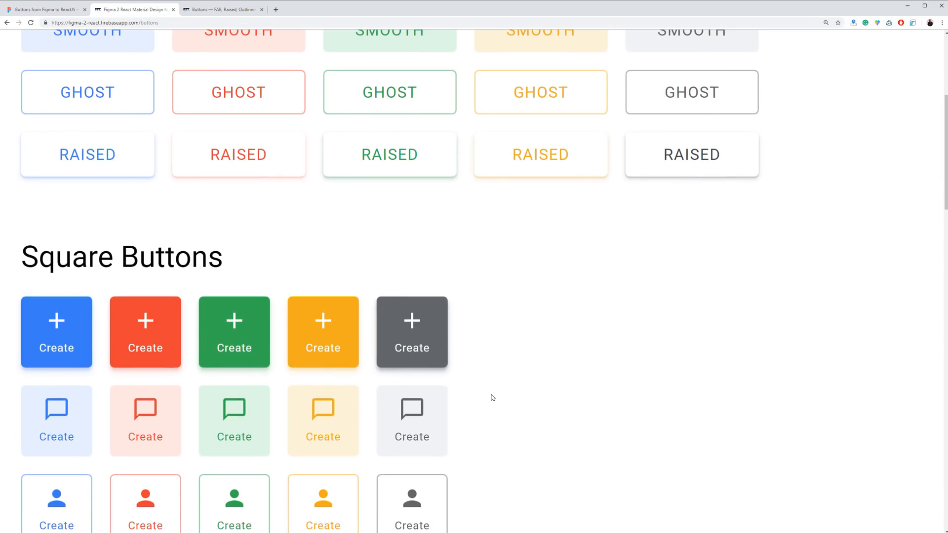
pyautogui.scroll(-3)
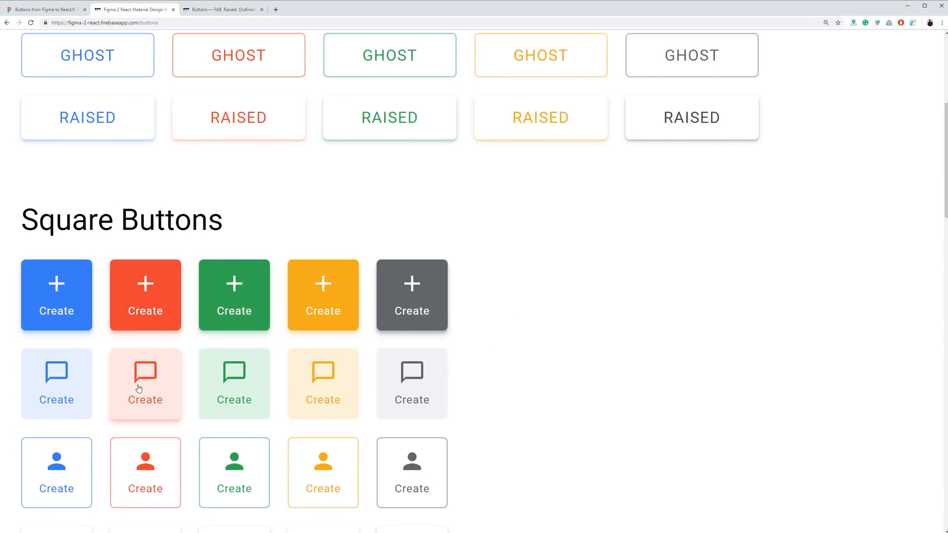
pyautogui.scroll(-3)
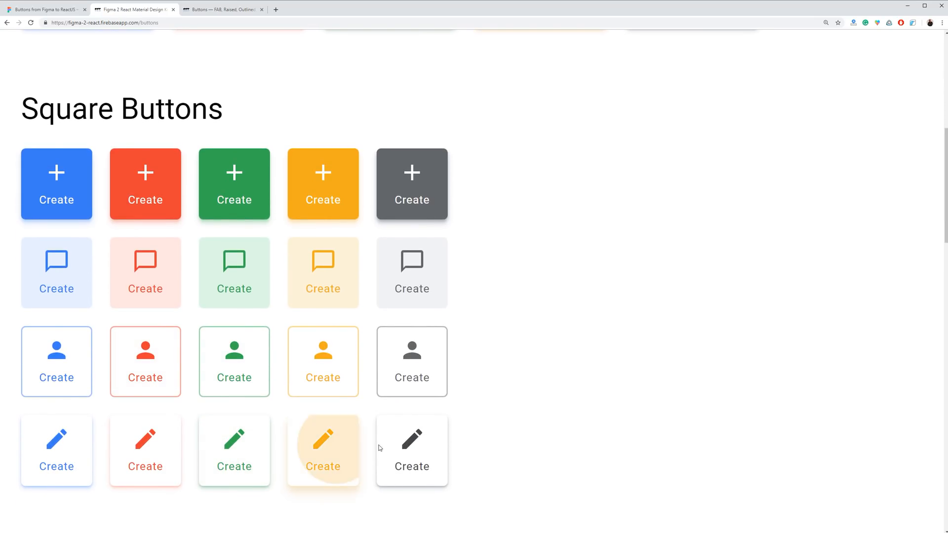
pyautogui.scroll(-3)
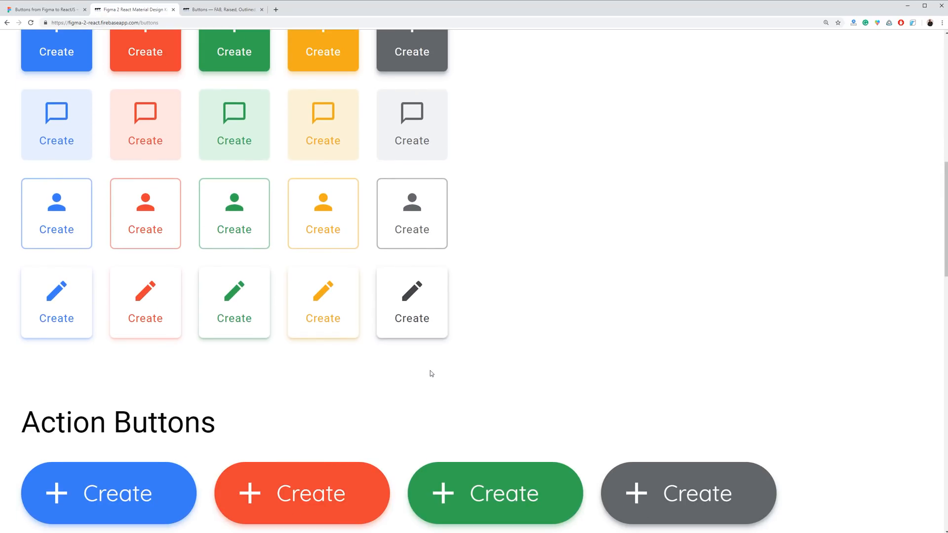
pyautogui.scroll(-3)
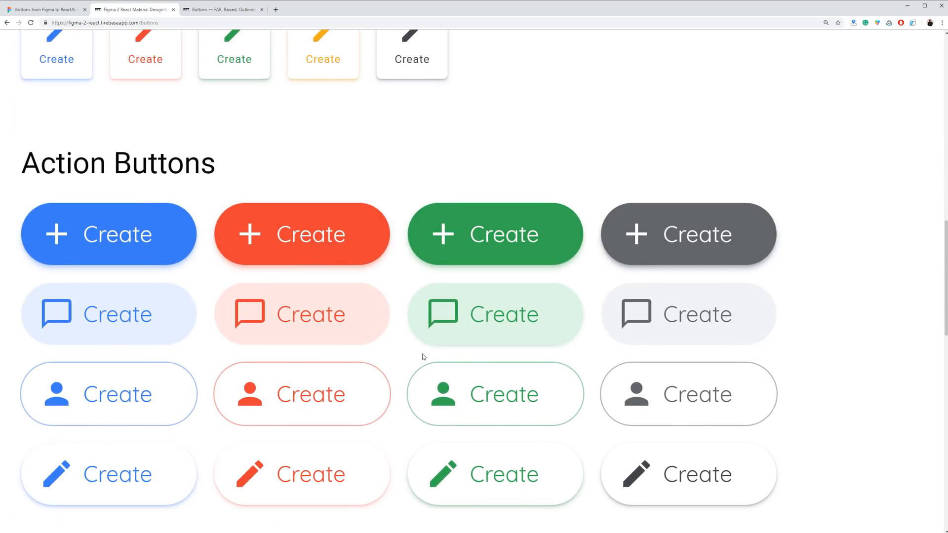
pyautogui.scroll(-3)
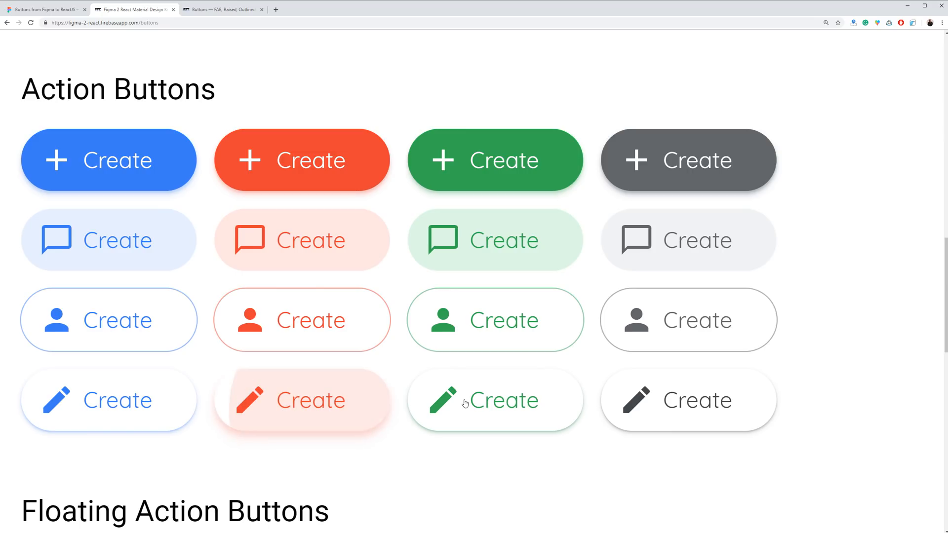
pyautogui.moveTo(698, 406)
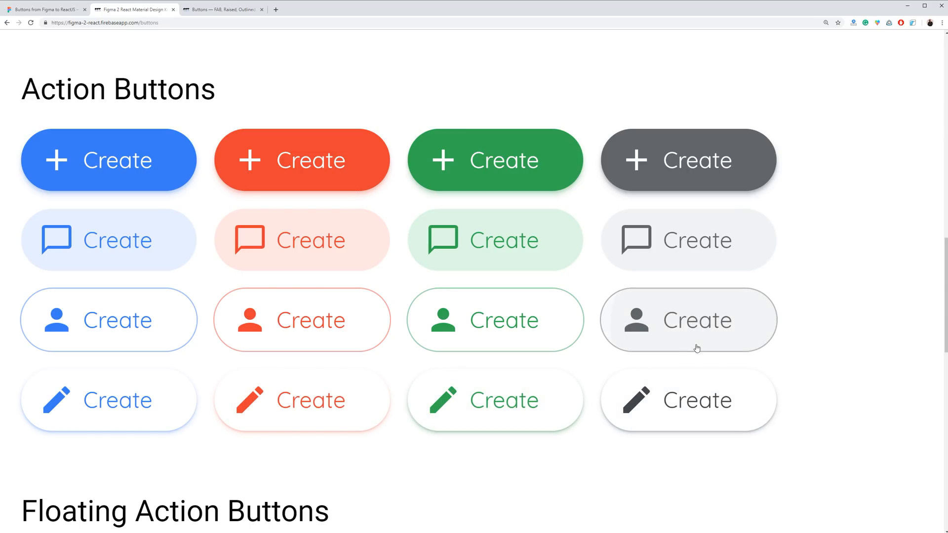
# Step: Scroll past Floating Action Buttons, reset the page zoom, and continue toward Notifications and Counters
pyautogui.scroll(-3)
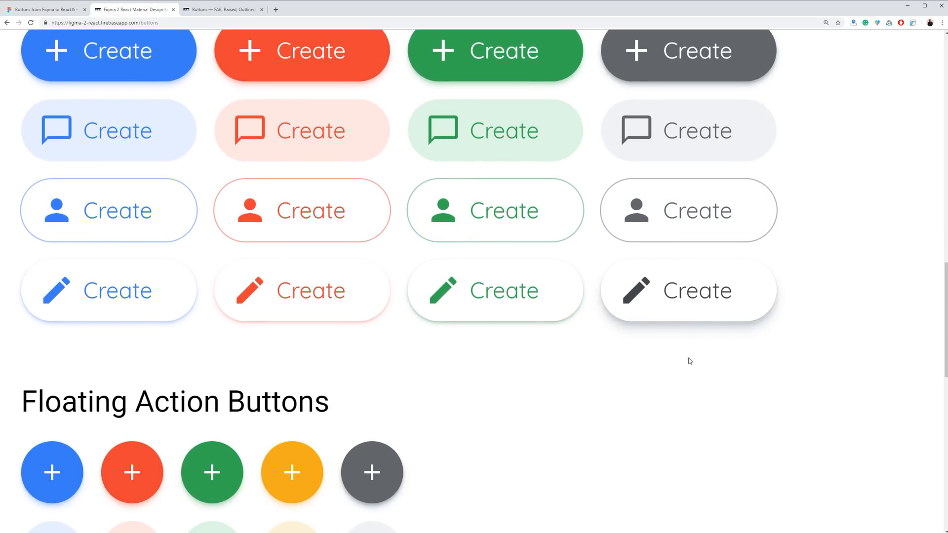
pyautogui.scroll(-3)
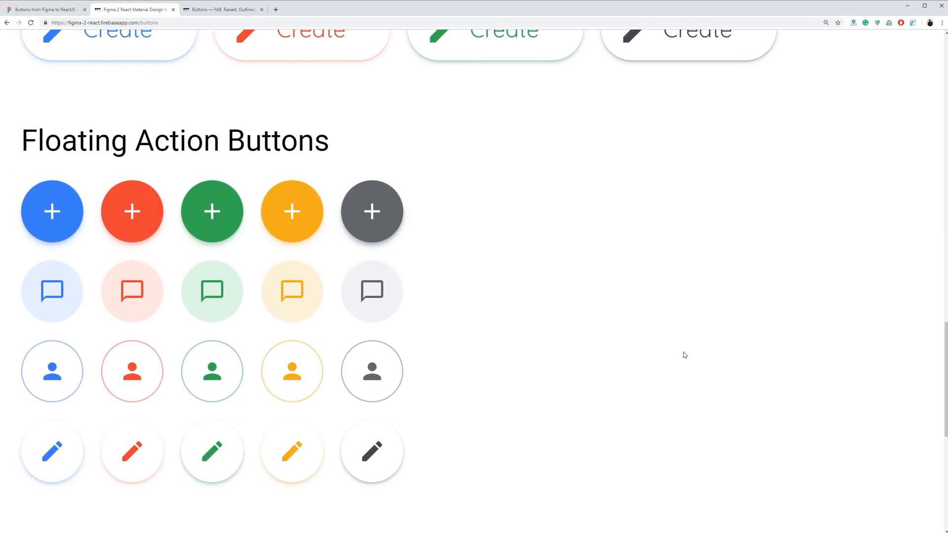
pyautogui.scroll(-3)
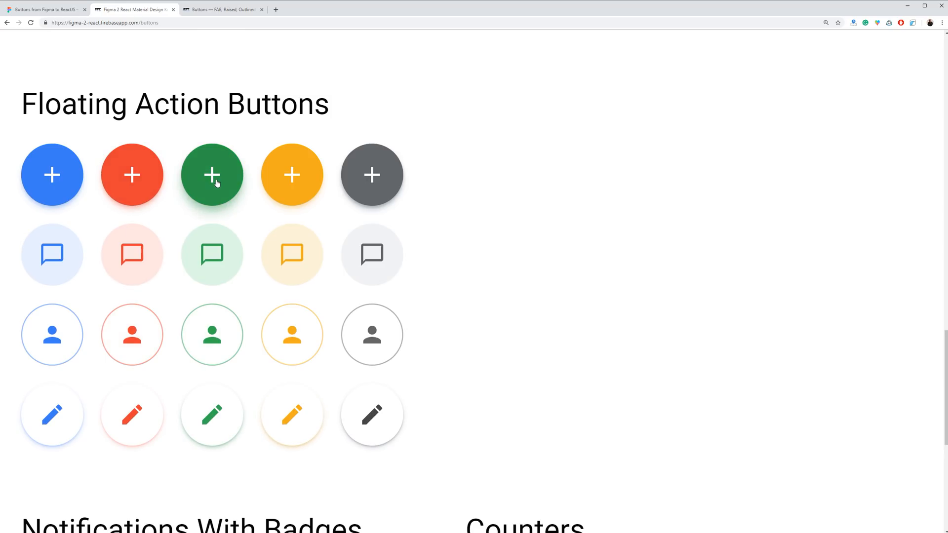
pyautogui.moveTo(132, 270)
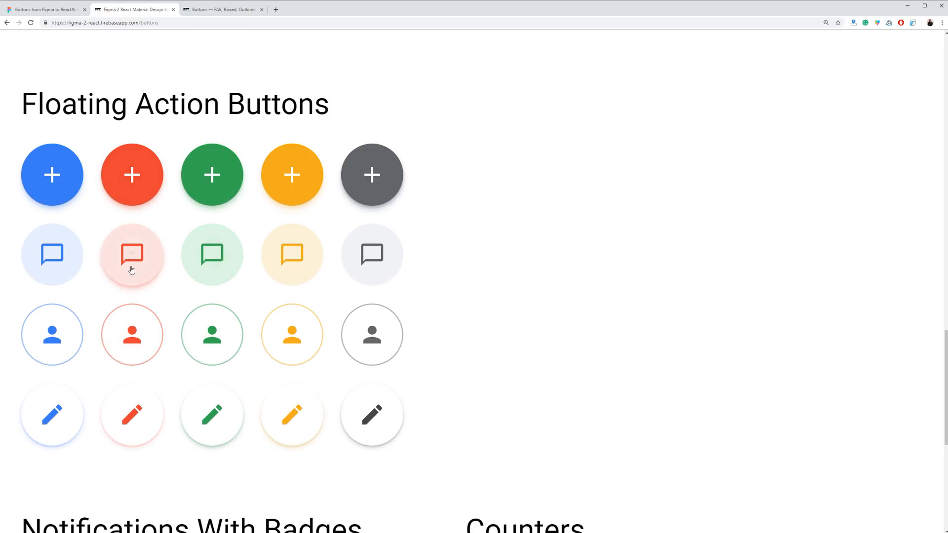
pyautogui.moveTo(139, 417)
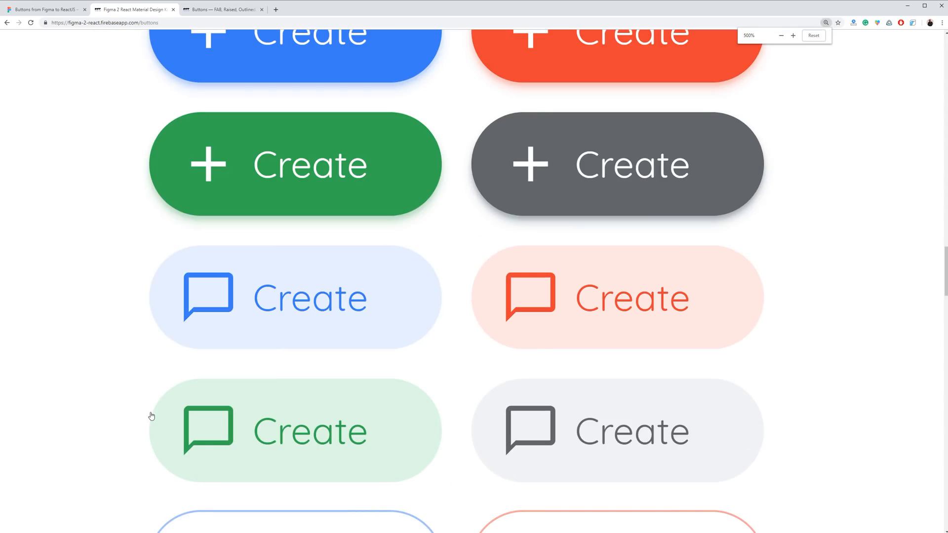
pyautogui.click(779, 35)
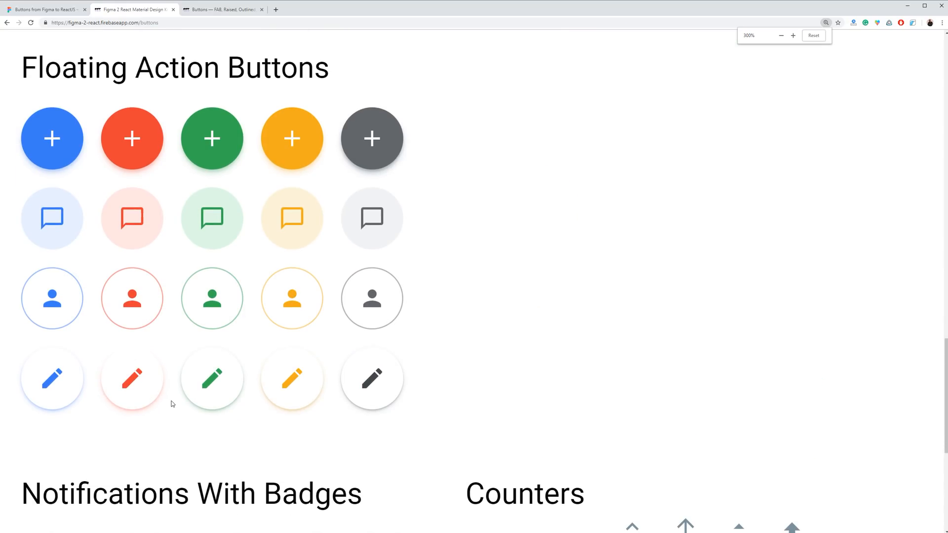
pyautogui.scroll(-3)
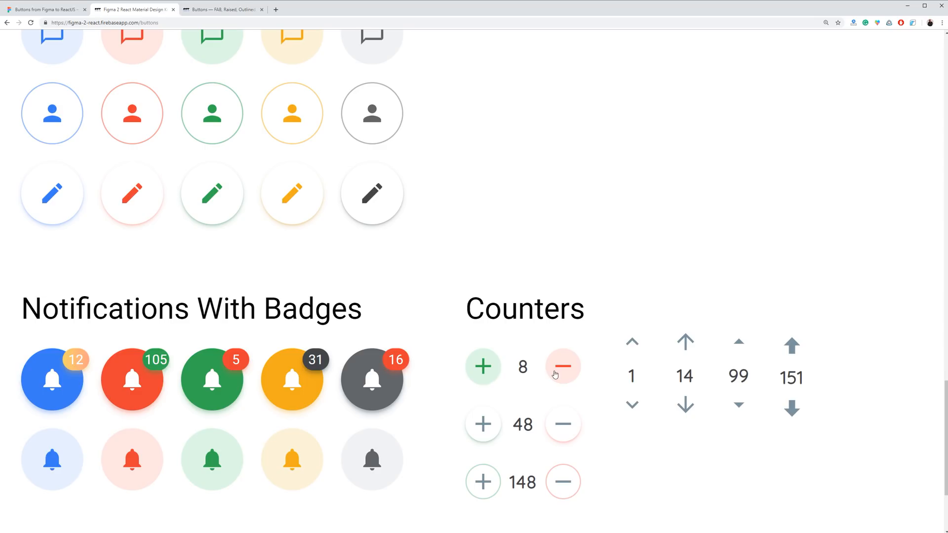
# Step: Step a counter value up or down and scroll toward the Icon Buttons
pyautogui.click(483, 424)
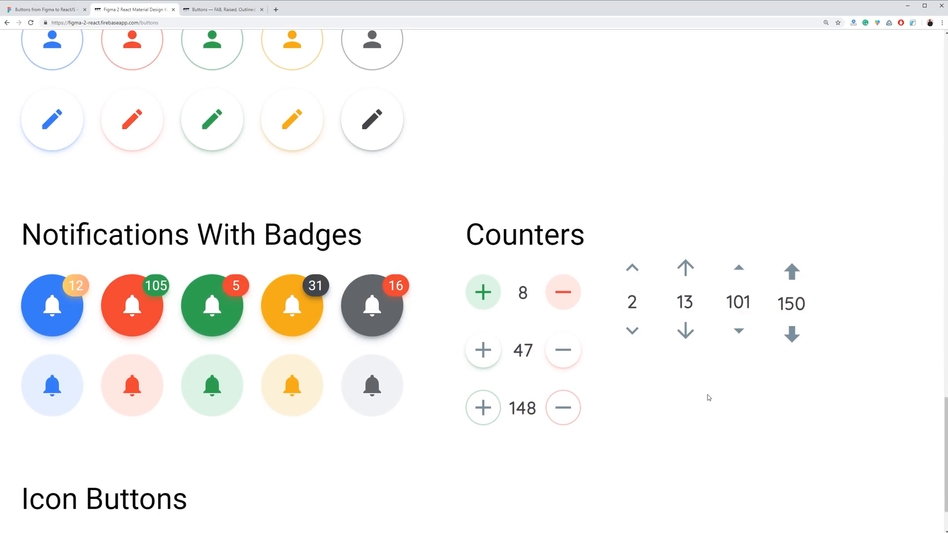
pyautogui.scroll(-3)
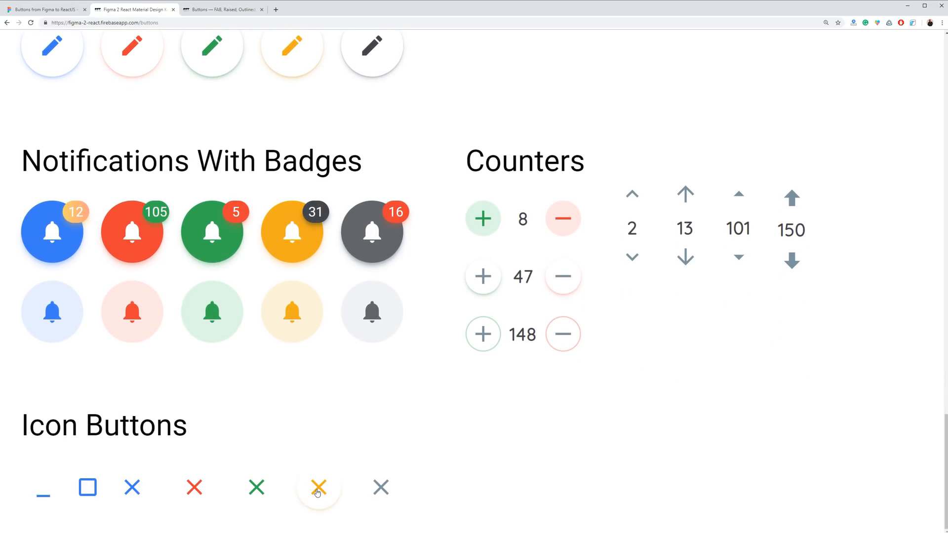
pyautogui.moveTo(194, 487)
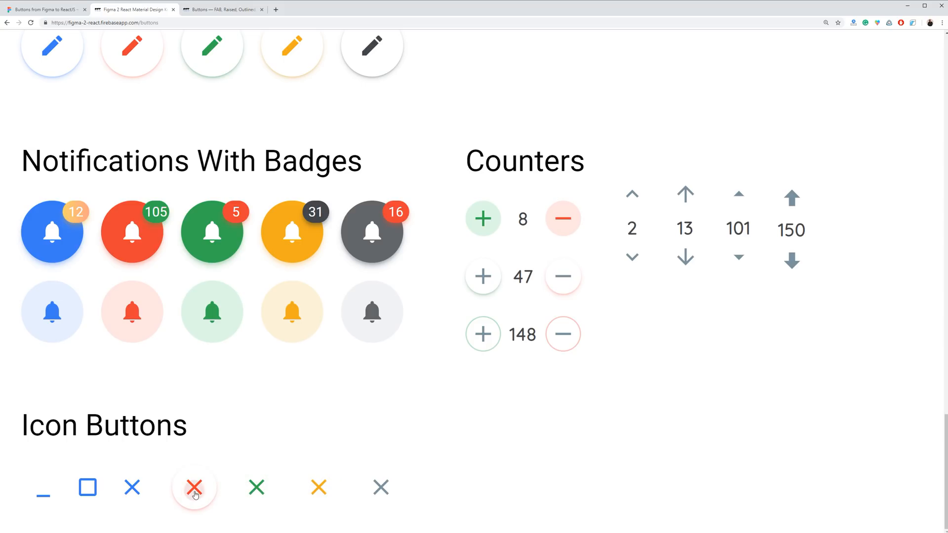
pyautogui.moveTo(591, 406)
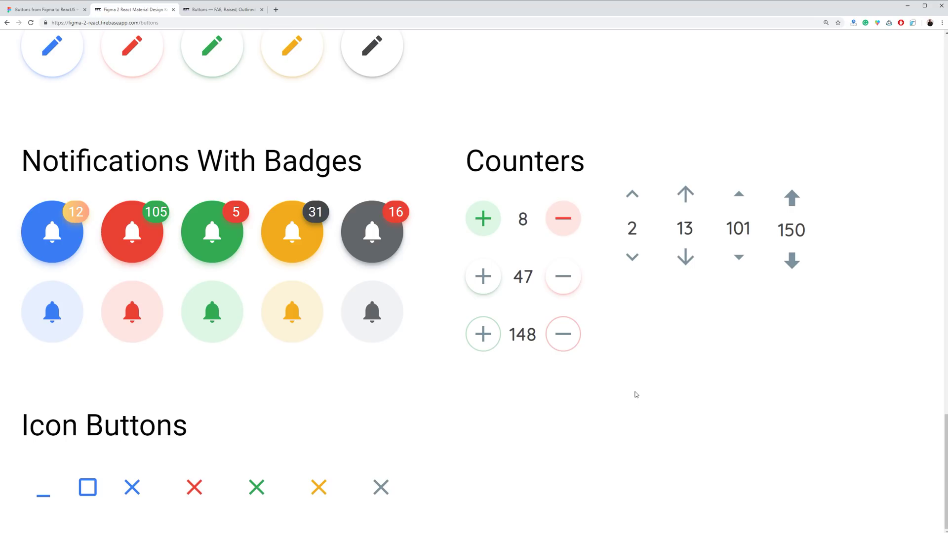
pyautogui.click(226, 9)
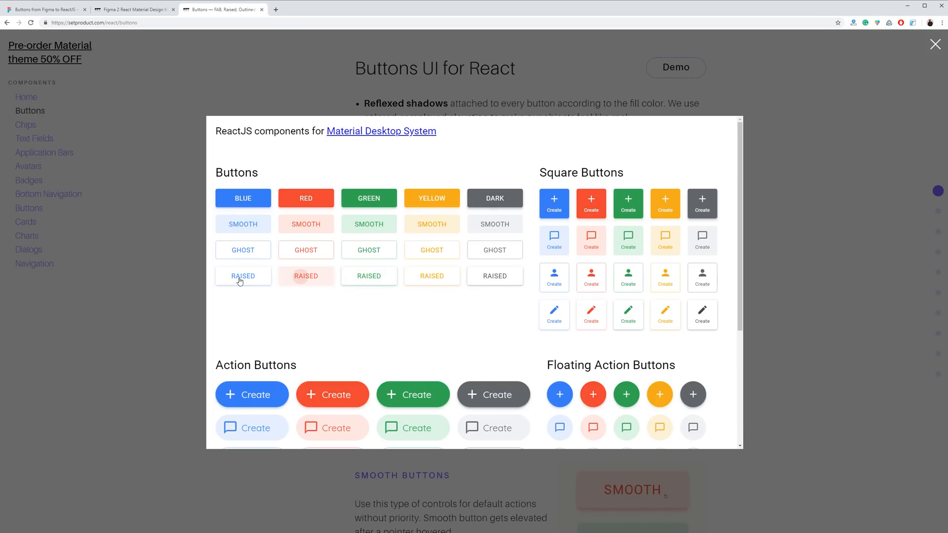
# Step: Close the buttons demo preview and scroll down to the Component 'Button' usage examples
pyautogui.scroll(-3)
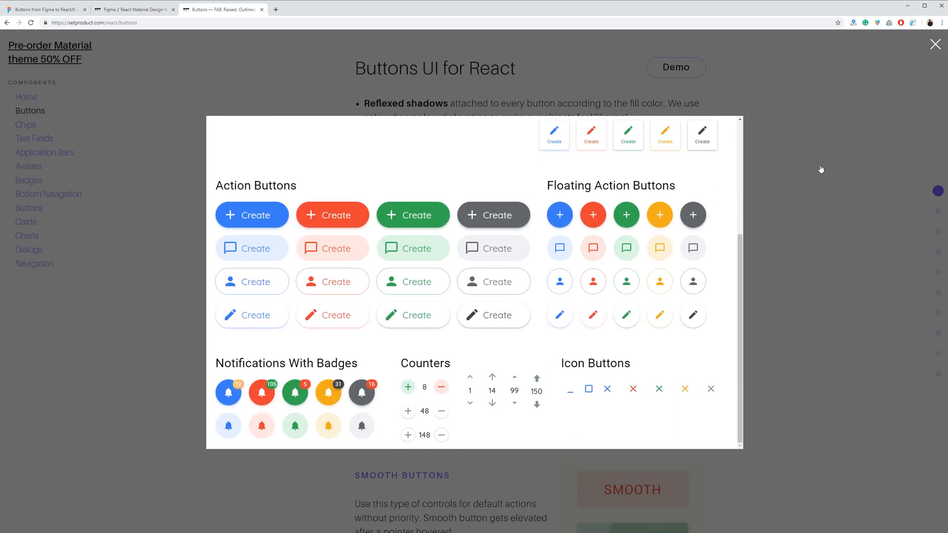
pyautogui.click(935, 44)
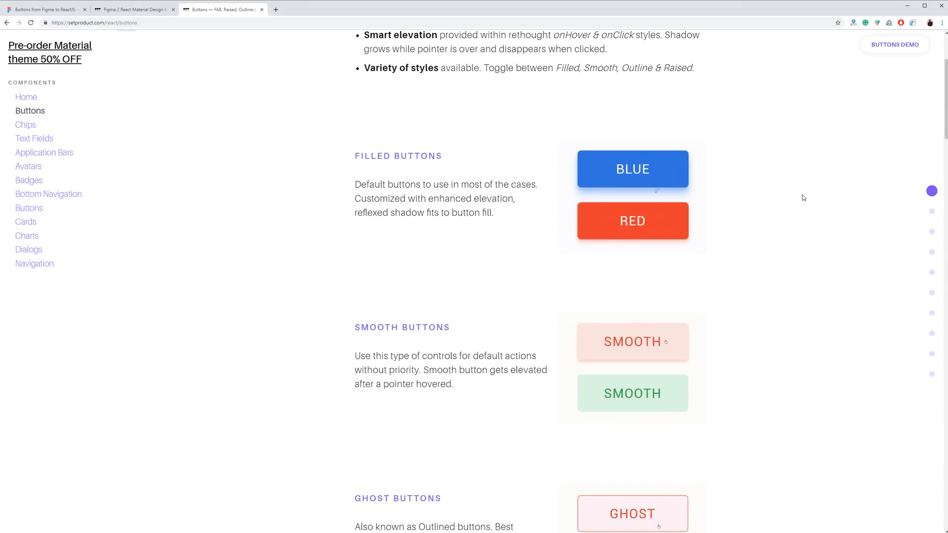
pyautogui.scroll(-3)
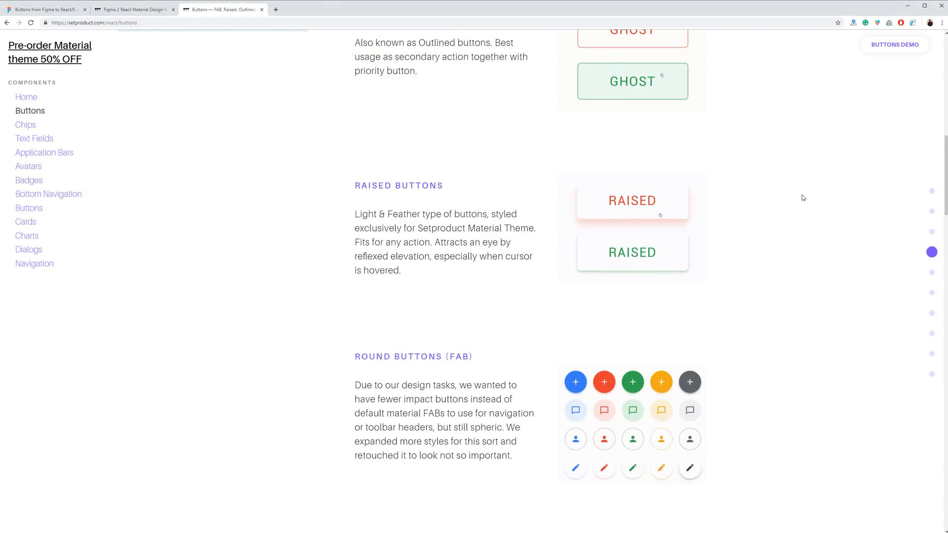
pyautogui.scroll(-3)
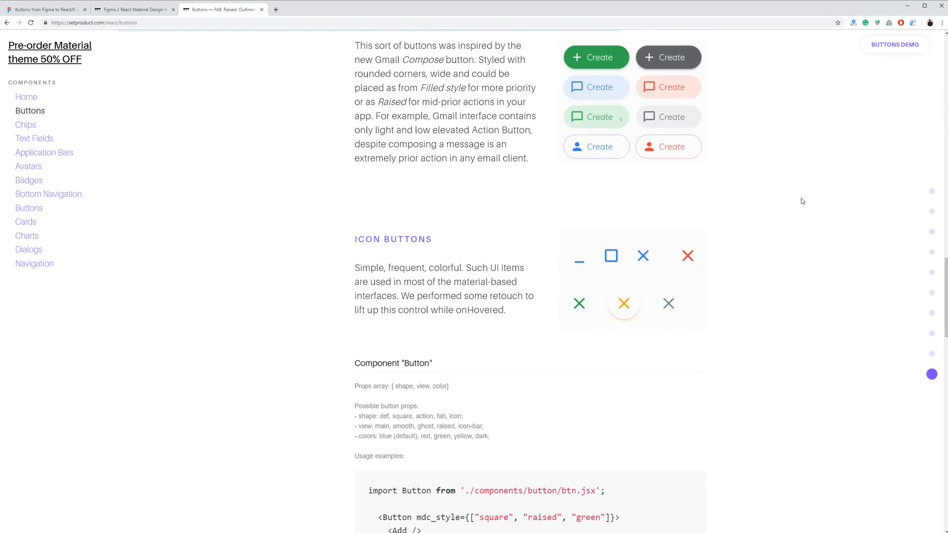
pyautogui.scroll(-3)
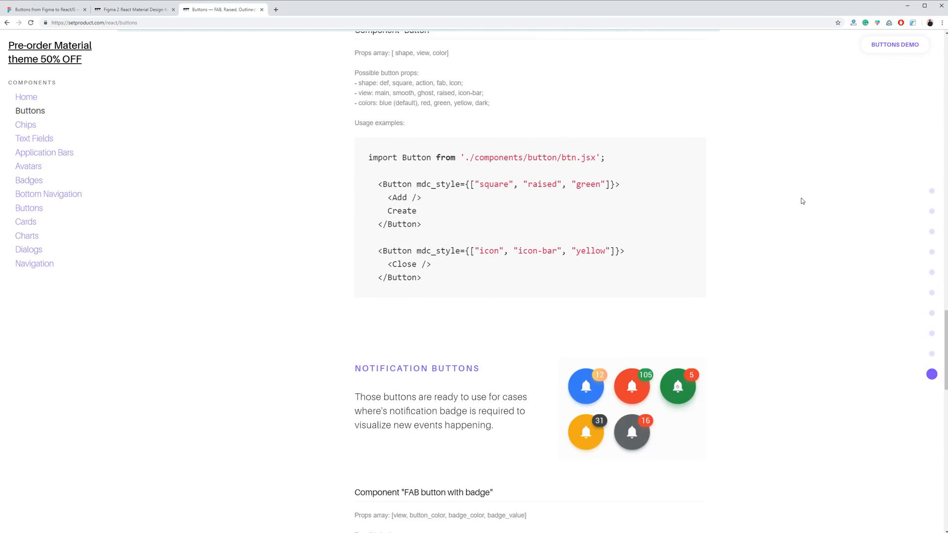
pyautogui.scroll(-3)
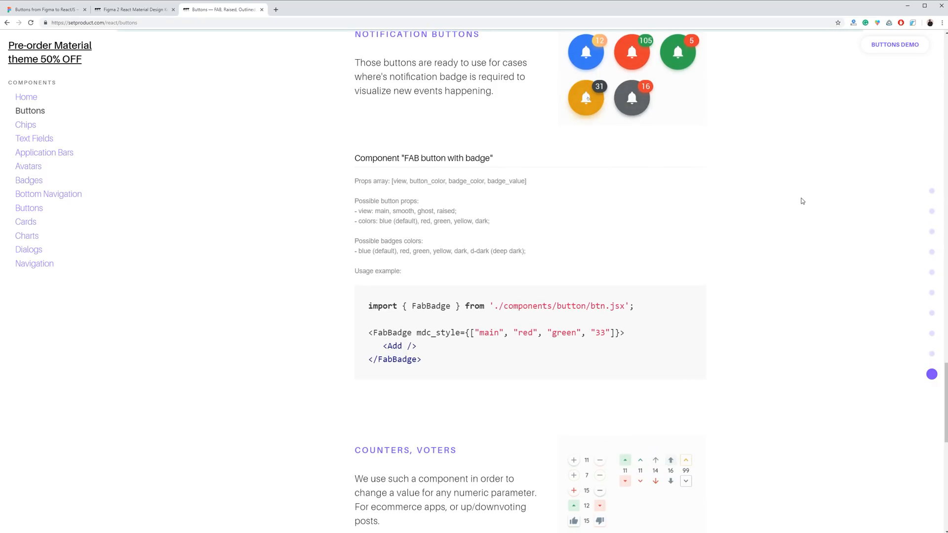
pyautogui.scroll(-3)
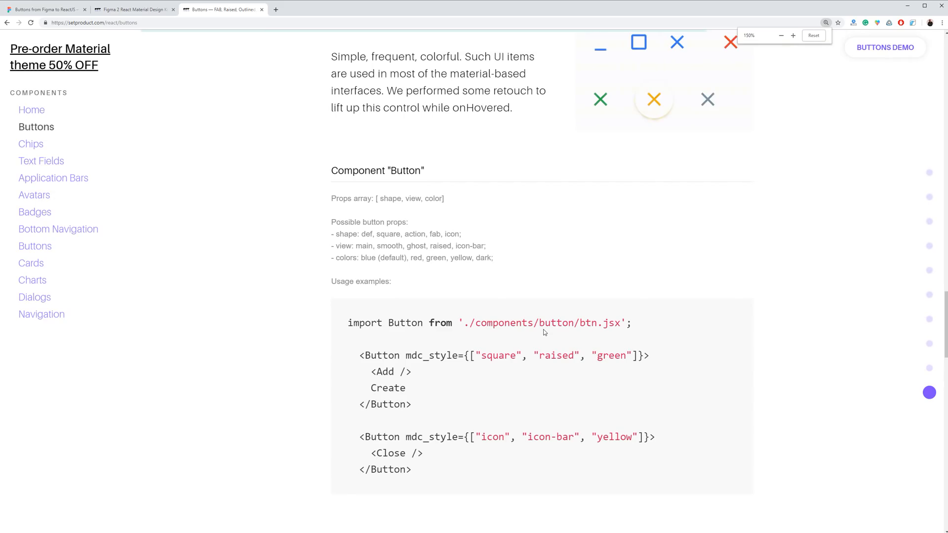
# Step: Highlight 'raised', 'green' and 'Create' in the Button usage code sample
pyautogui.scroll(-3)
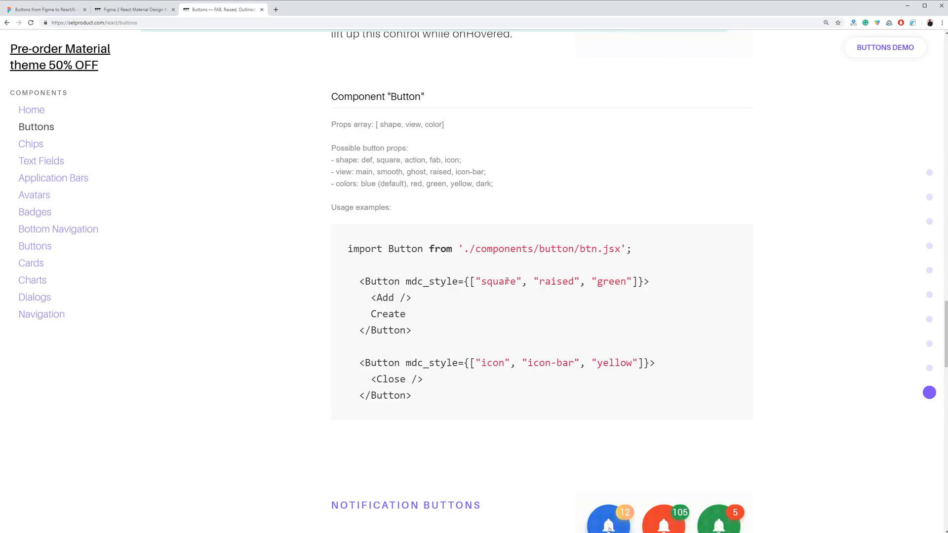
pyautogui.doubleClick(498, 282)
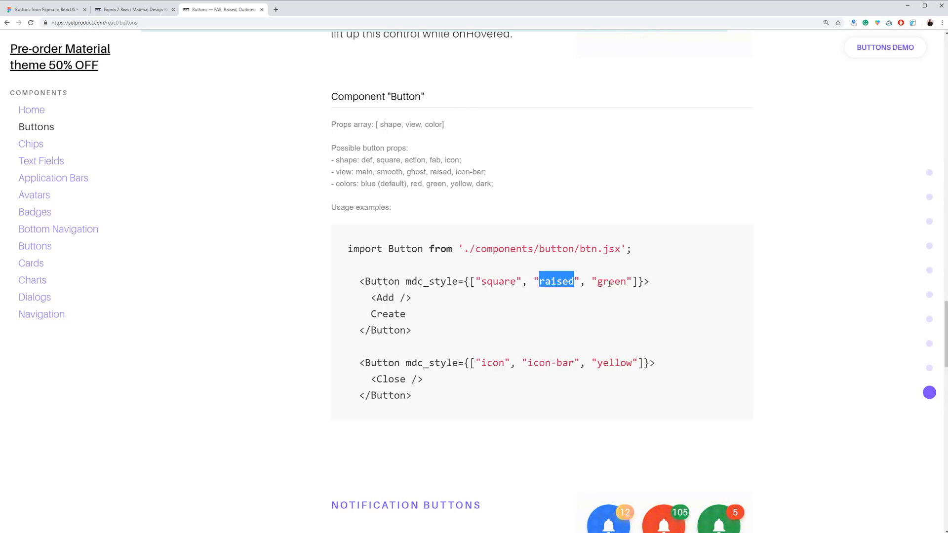
pyautogui.doubleClick(613, 282)
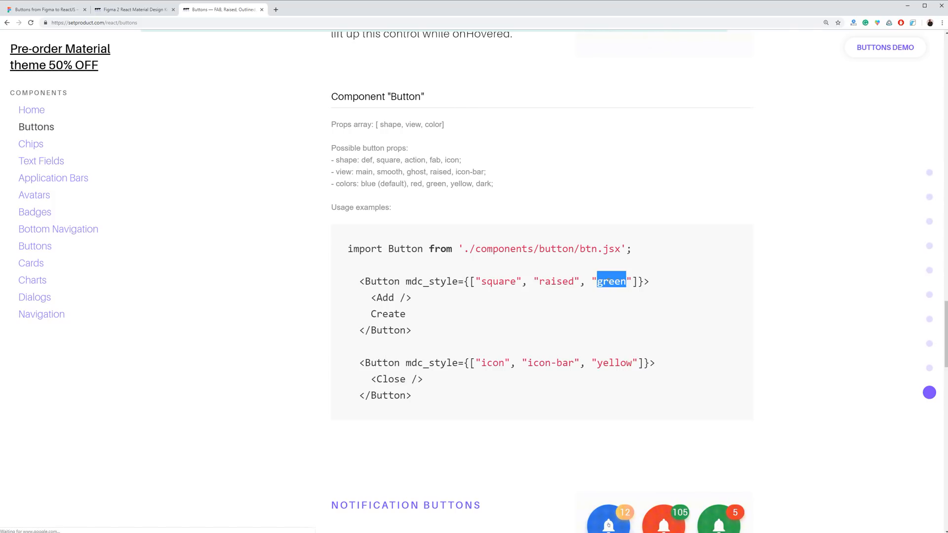
pyautogui.doubleClick(388, 313)
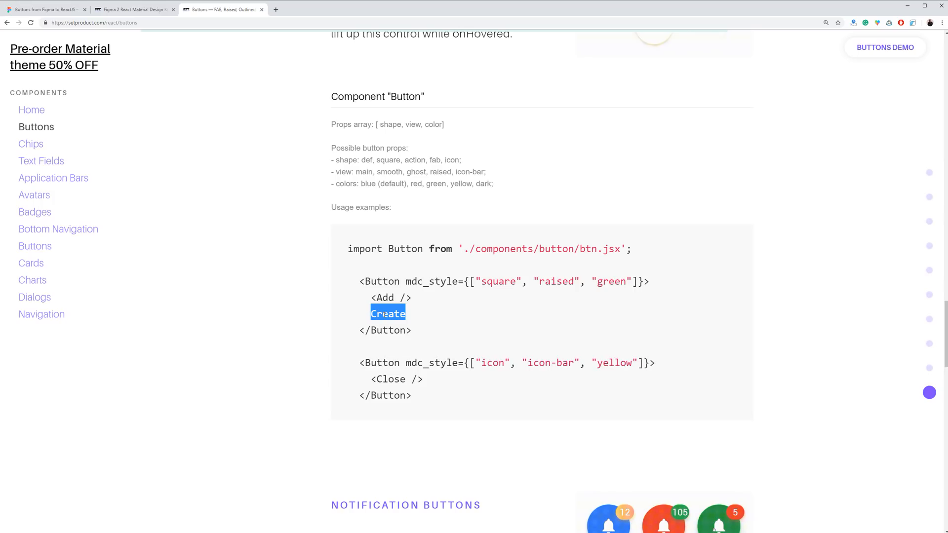
pyautogui.moveTo(776, 303)
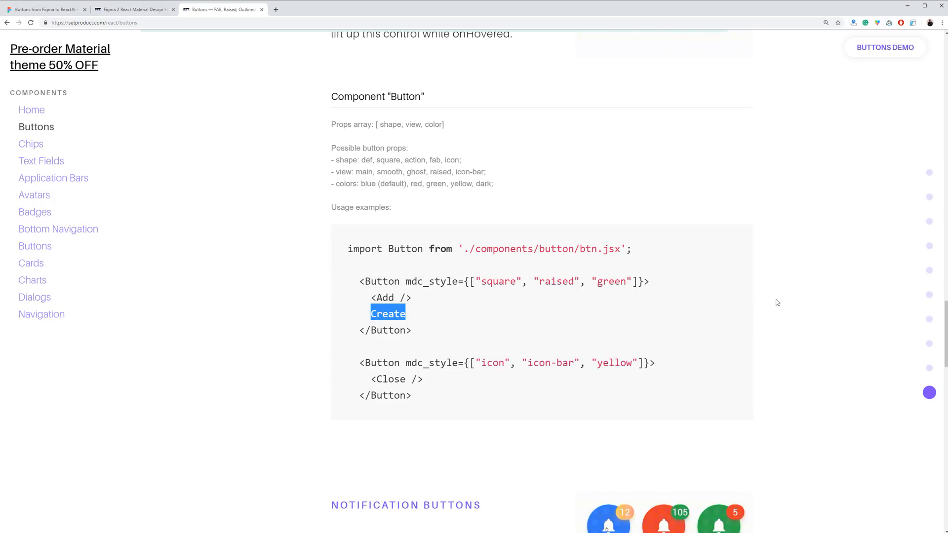